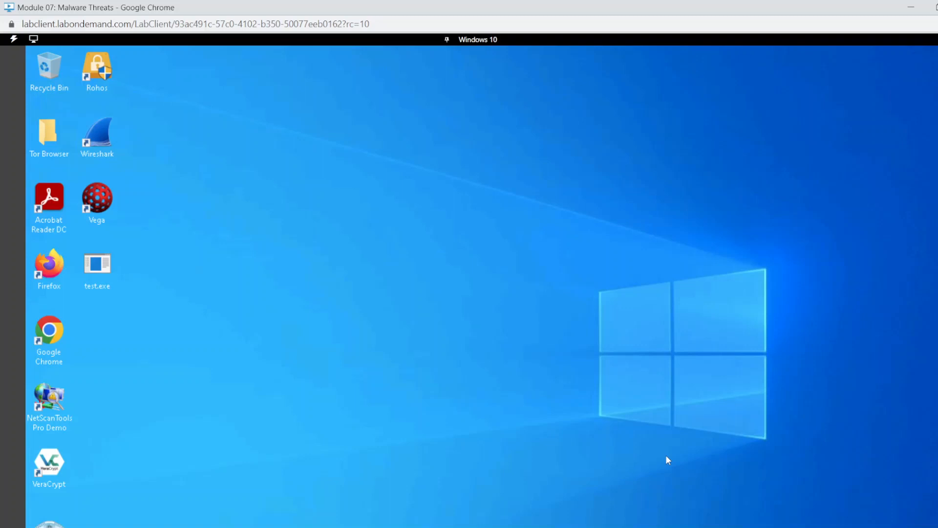
Step: Upload test.exe from the Desktop to VirusTotal's File tab for scanning
scroll("down", 3)
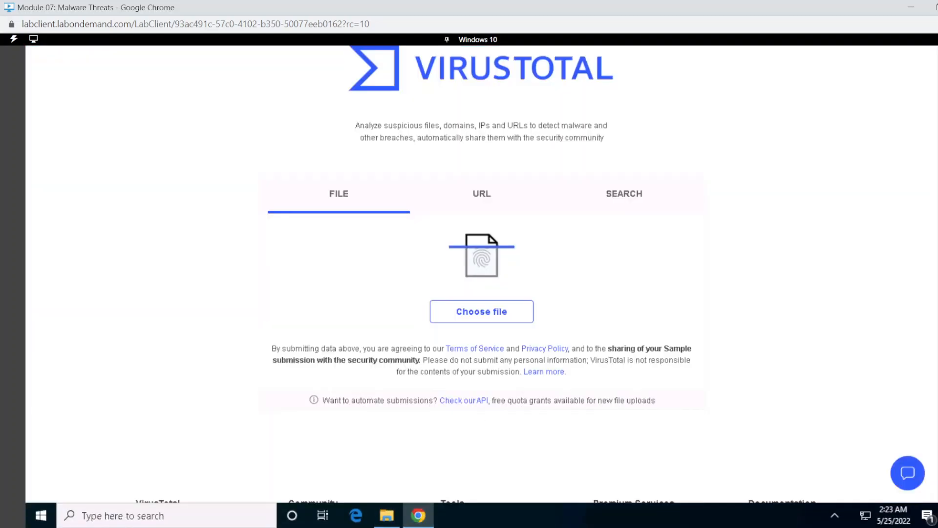
left_click(481, 312)
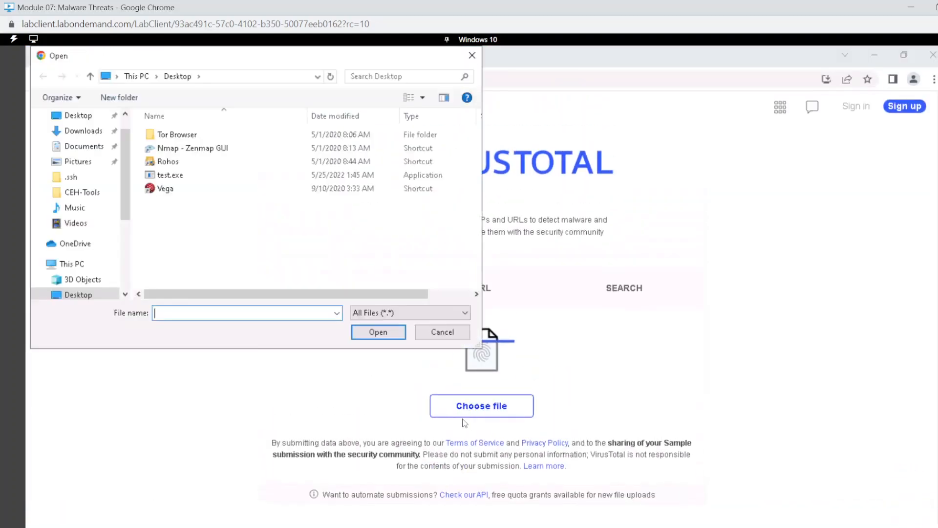
left_click(170, 175)
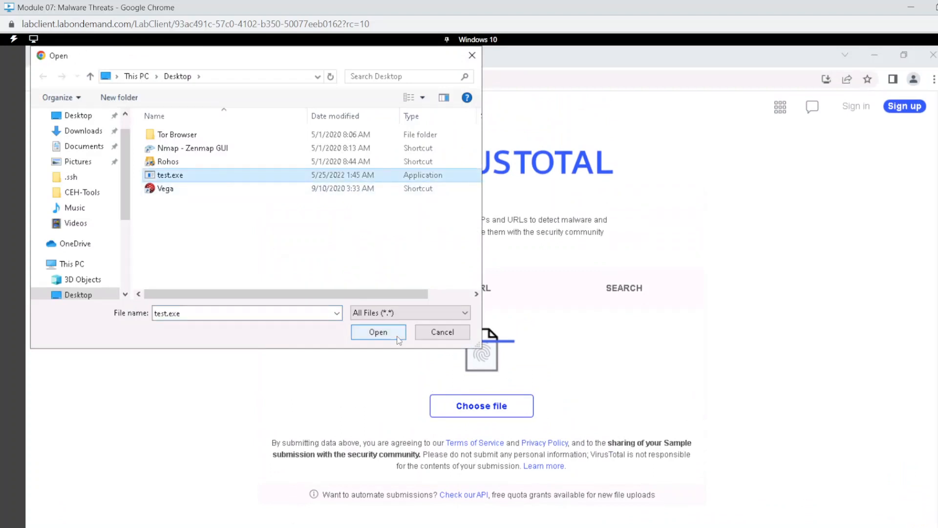
left_click(378, 332)
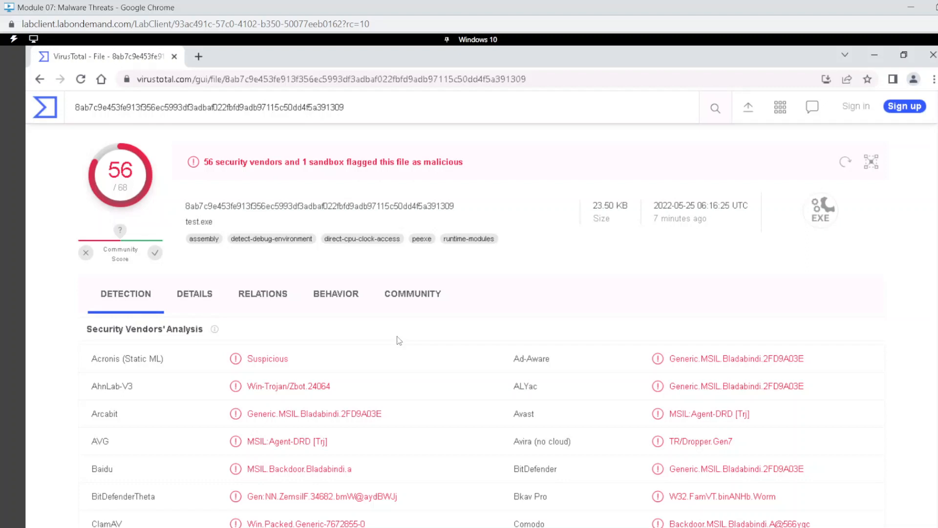
mouse_move(125, 214)
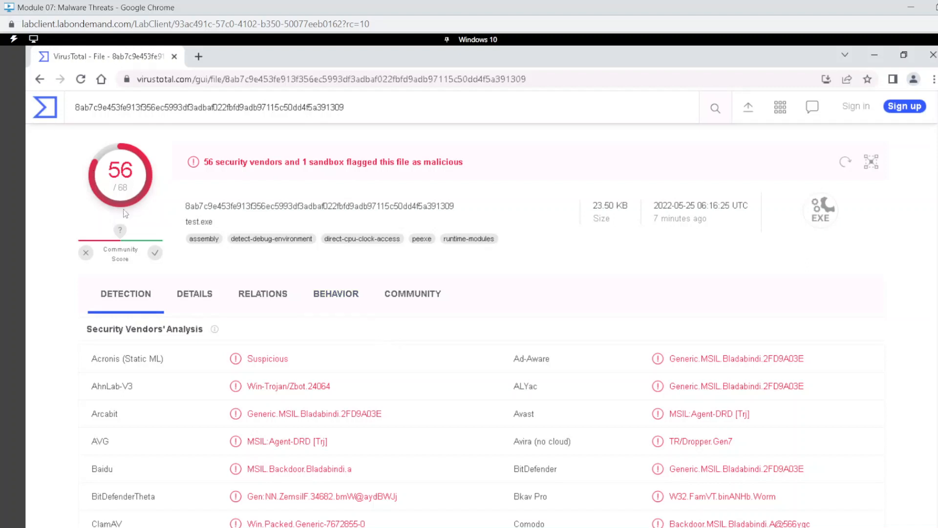
Step: Scroll through test.exe's security vendor detections, reviewing the Bladabindi and njRAT labels
scroll("down", 3)
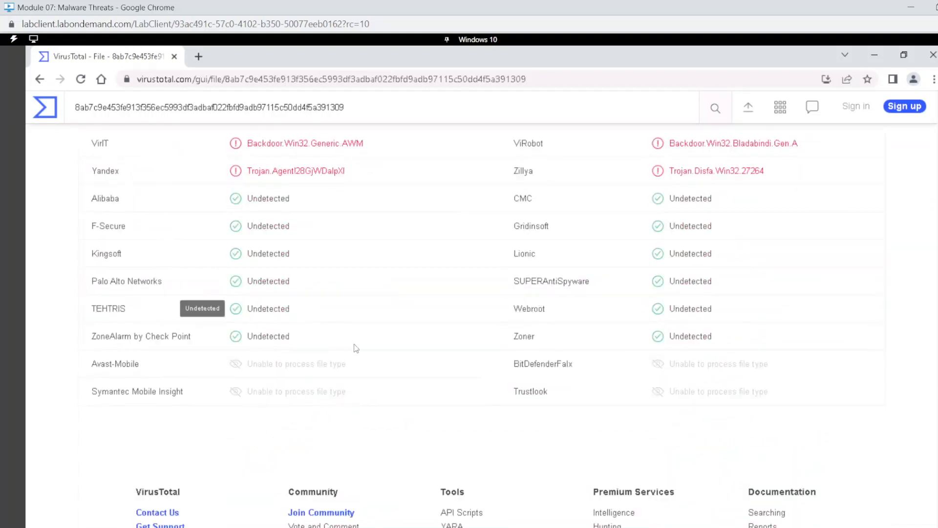
mouse_move(205, 336)
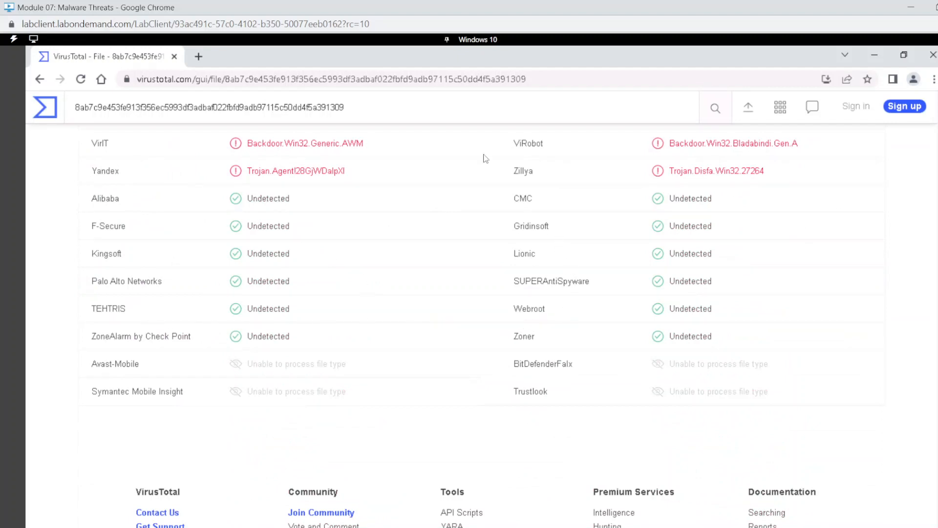
mouse_move(657, 304)
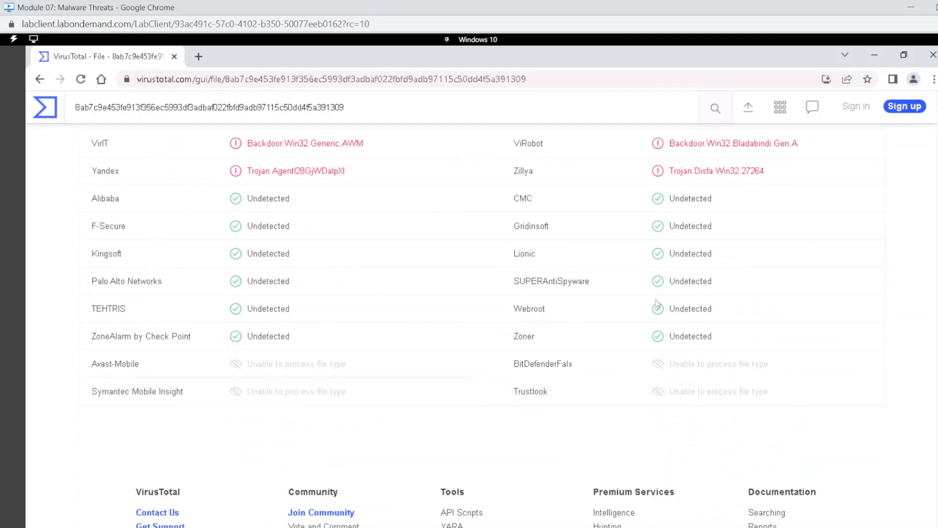
mouse_move(490, 198)
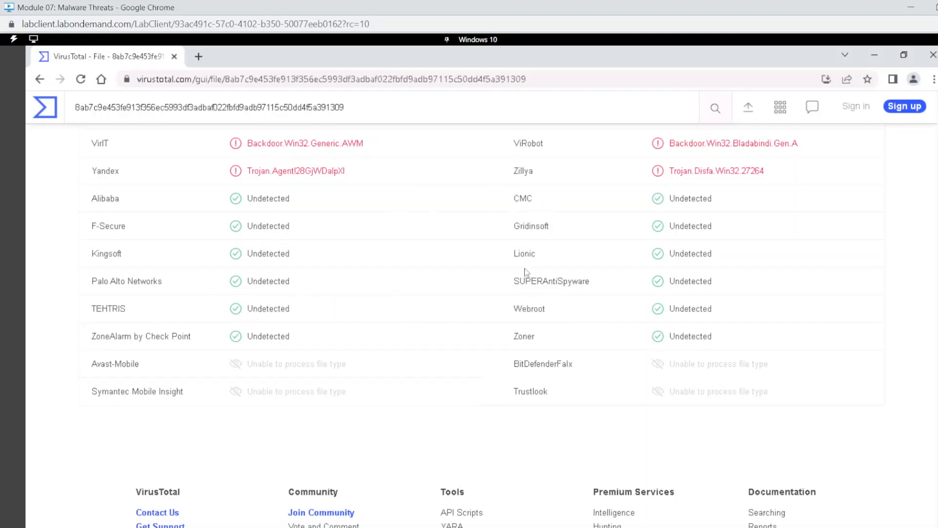
scroll("up", 3)
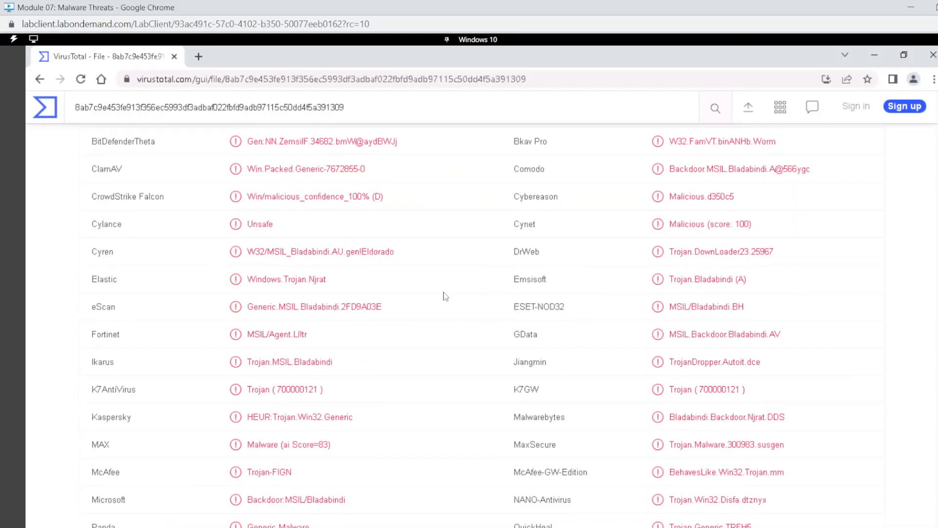
scroll("down", 3)
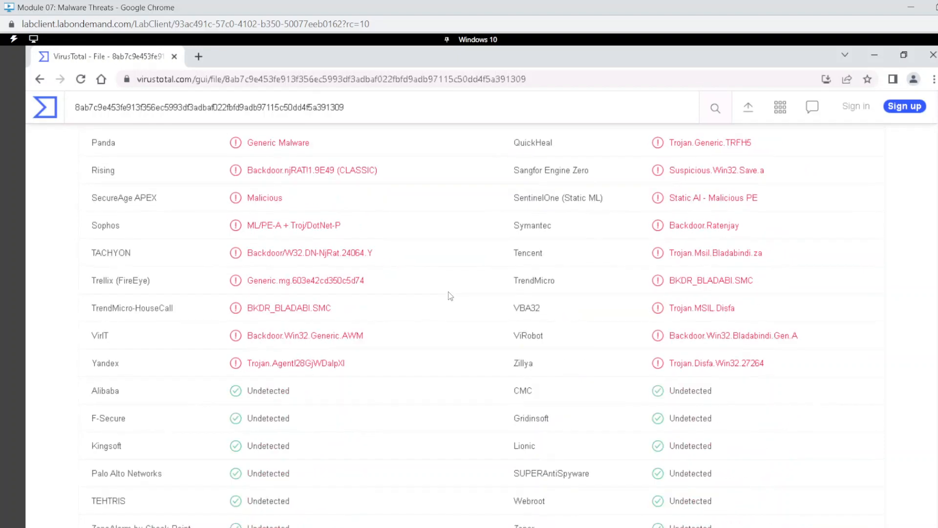
scroll("up", 3)
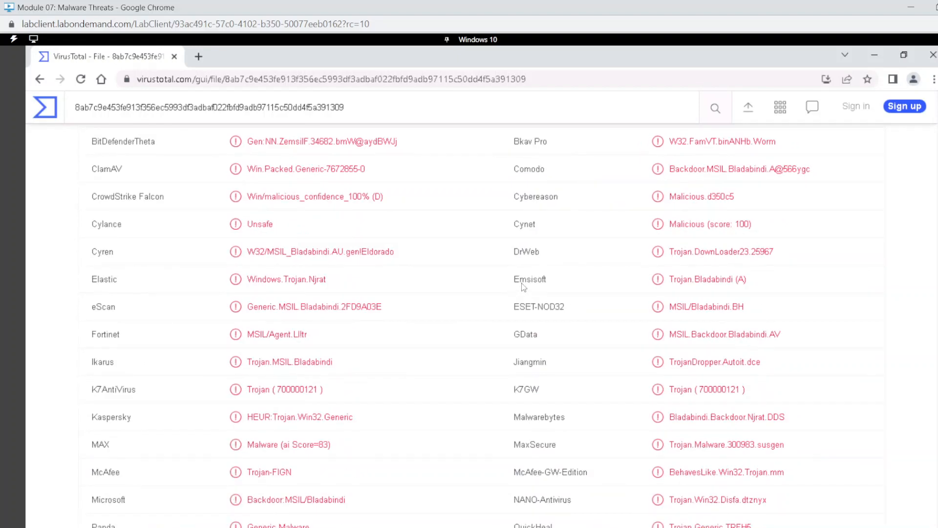
scroll("up", 3)
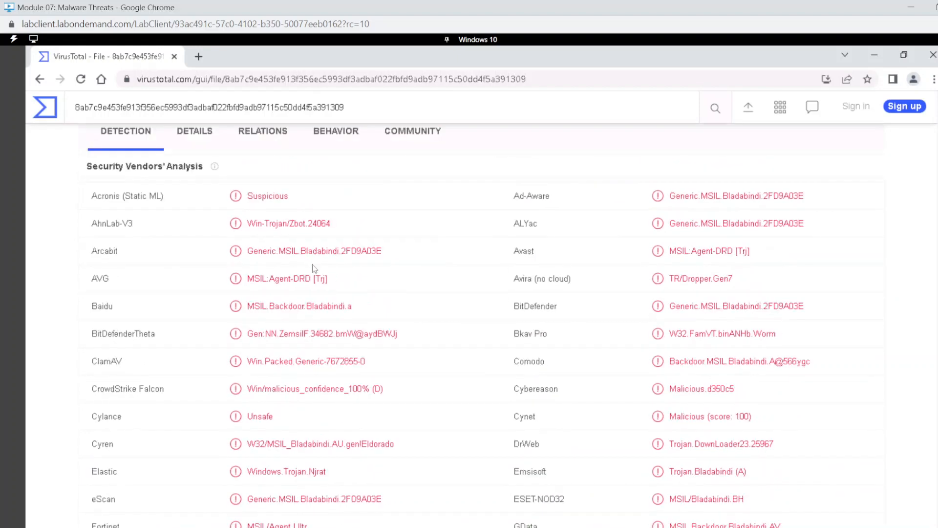
mouse_move(466, 470)
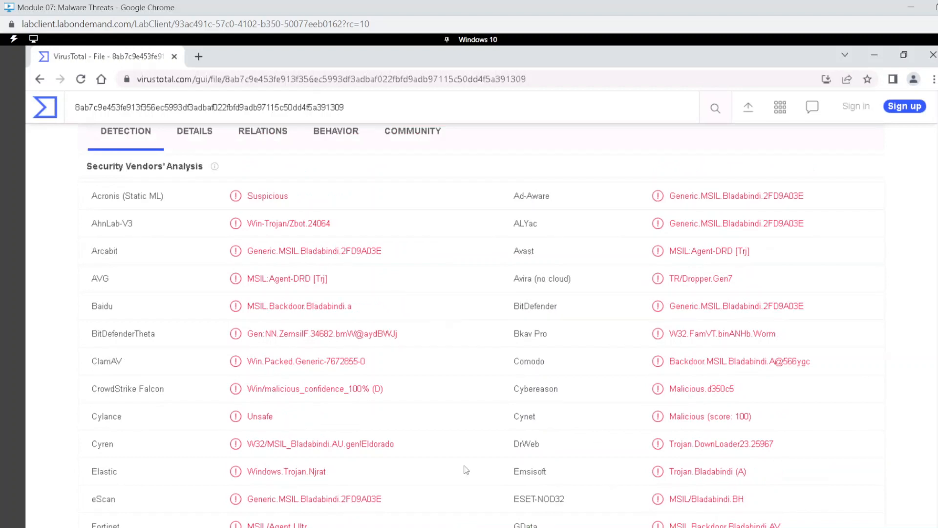
mouse_move(522, 466)
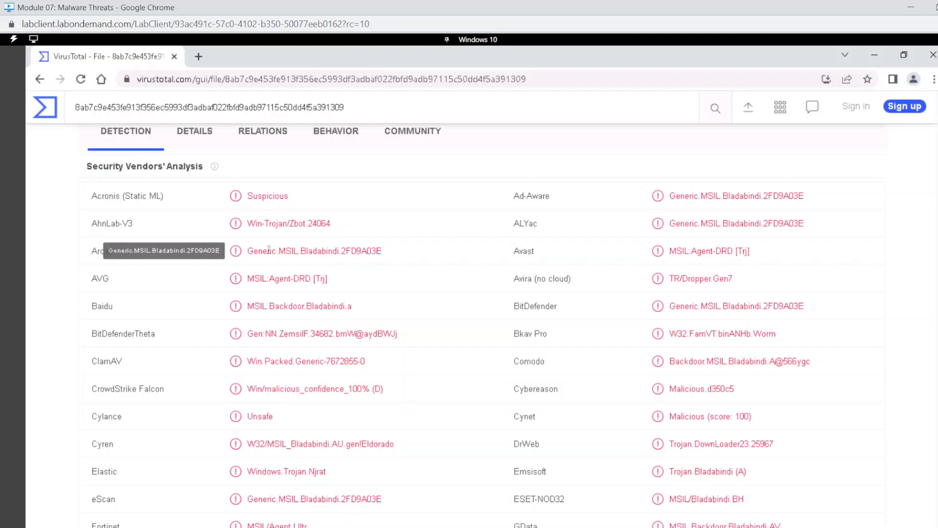
scroll("up", 3)
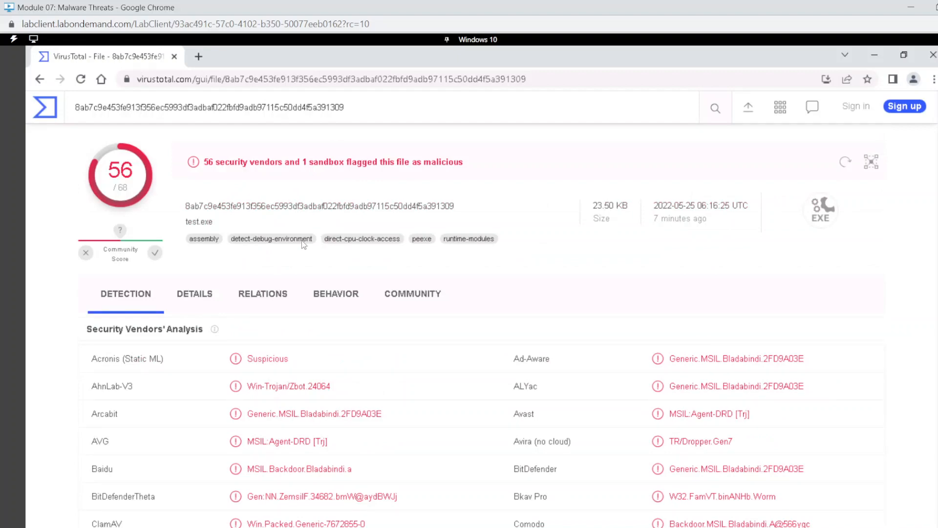
scroll("down", 3)
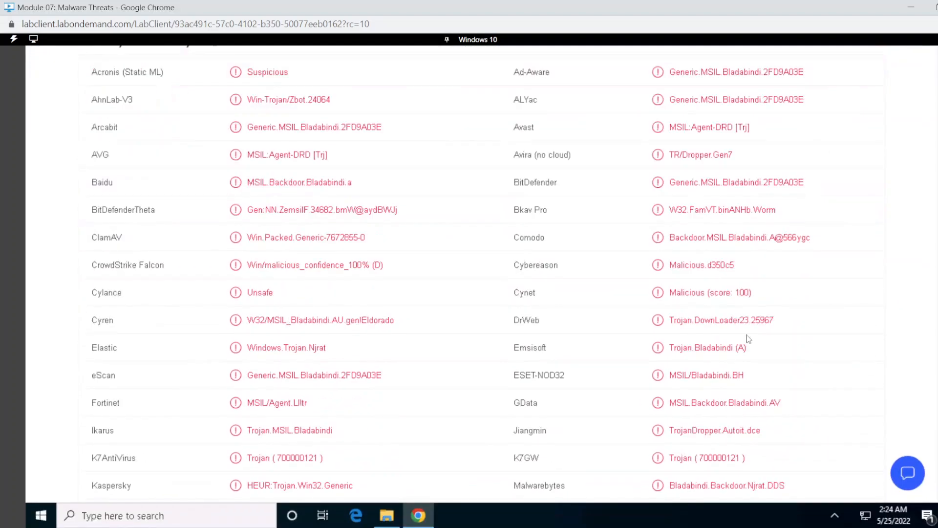
Step: Launch SwayzCryptor.exe from the Crypters\SwayzCryptor folder in File Explorer
left_click(386, 515)
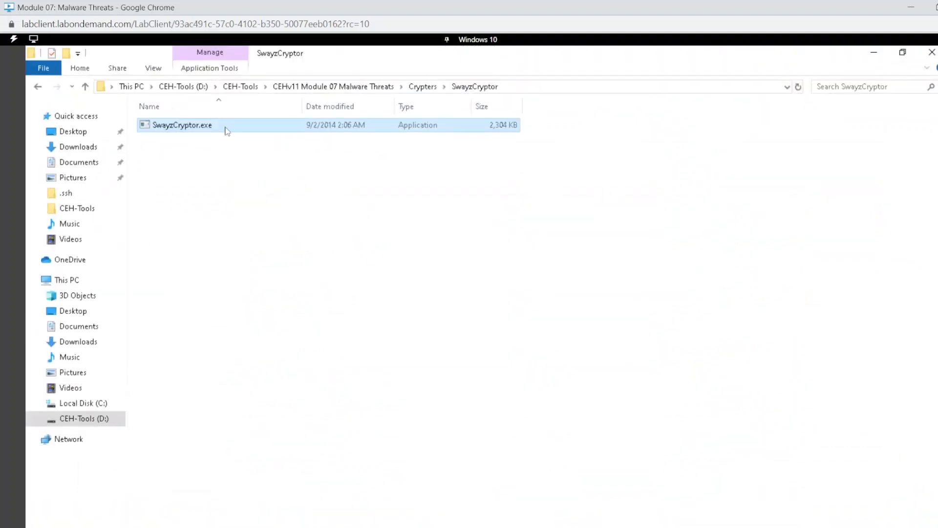
double_click(182, 125)
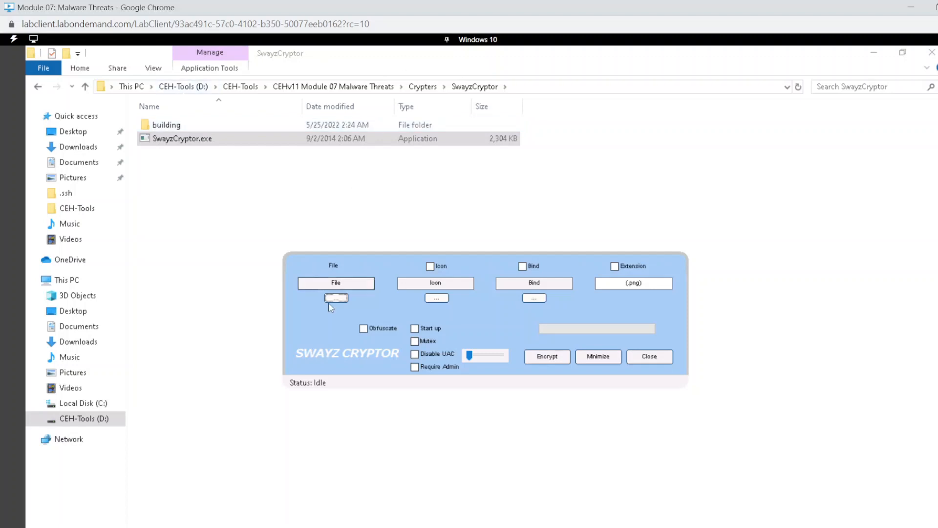
Step: Load test.exe from the Desktop as SwayzCryptor's input file
left_click(336, 298)
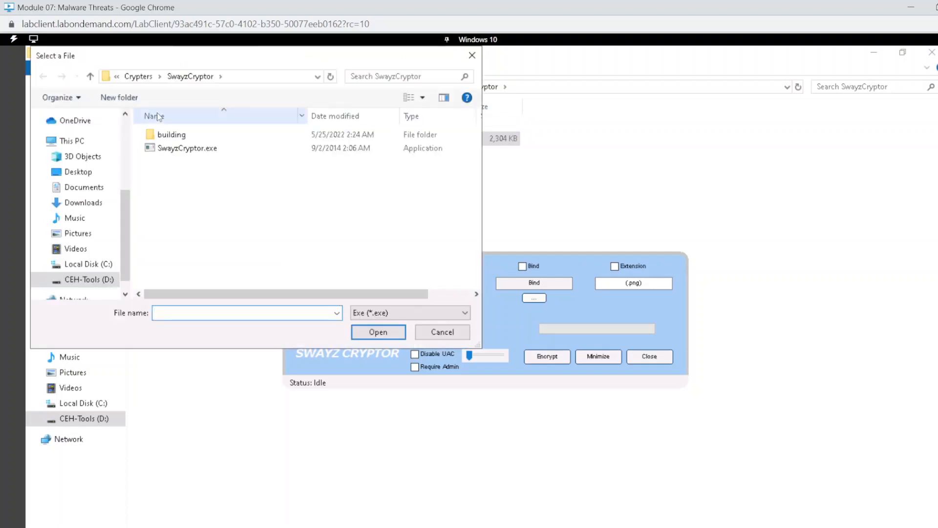
left_click(78, 172)
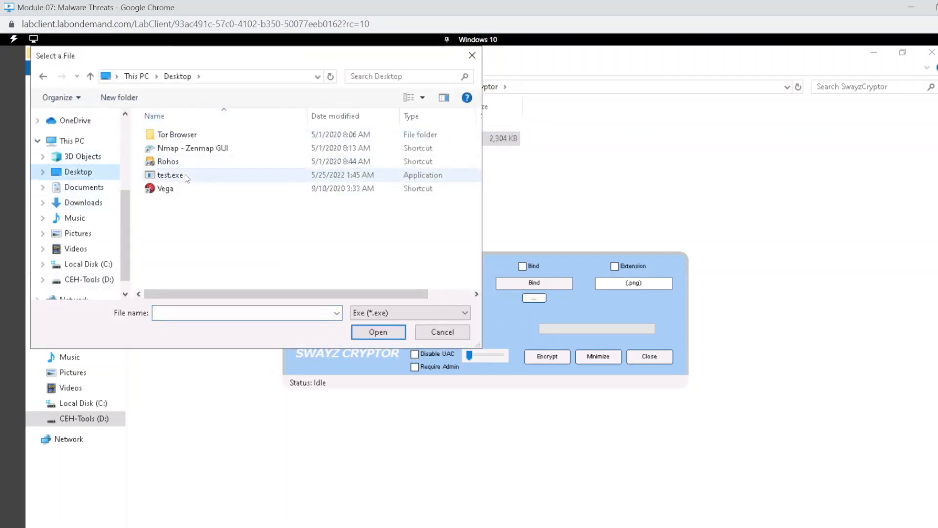
left_click(378, 332)
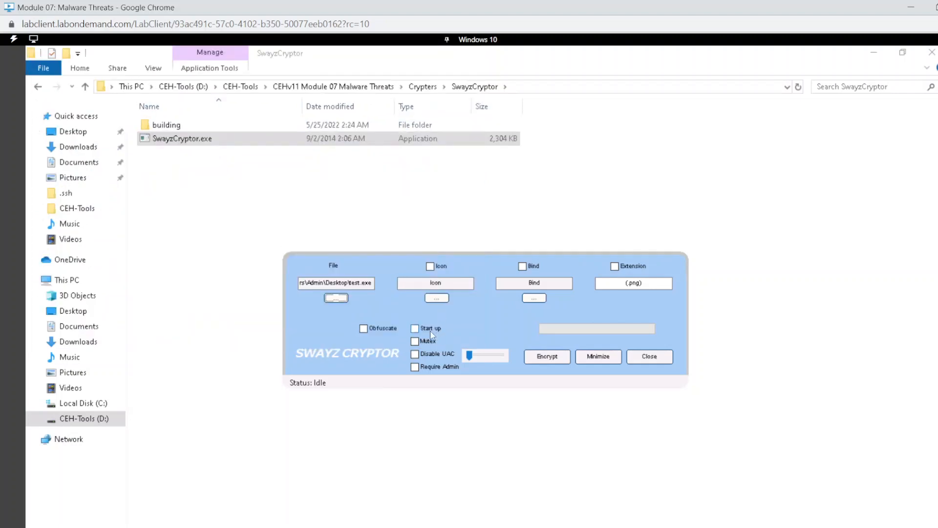
Step: Enable the Start up, Mutex and Disable UAC options
left_click(415, 328)
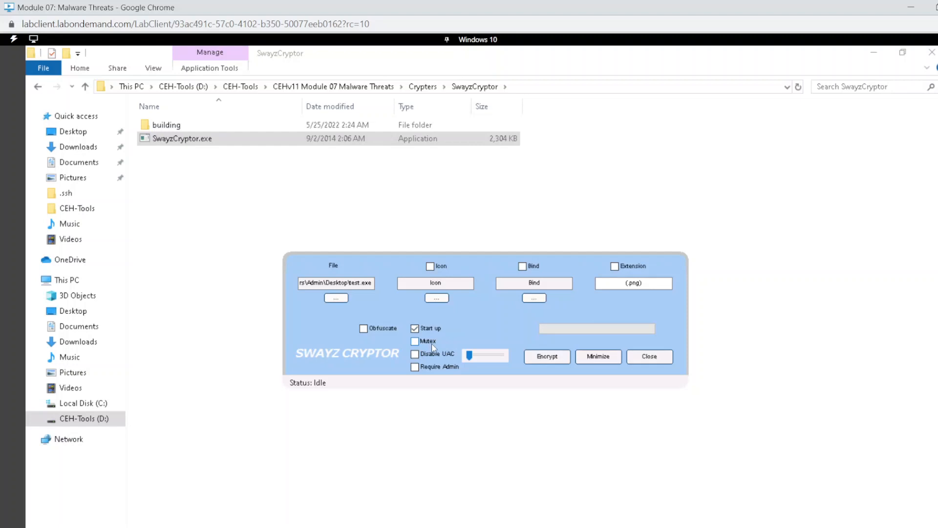
left_click(415, 341)
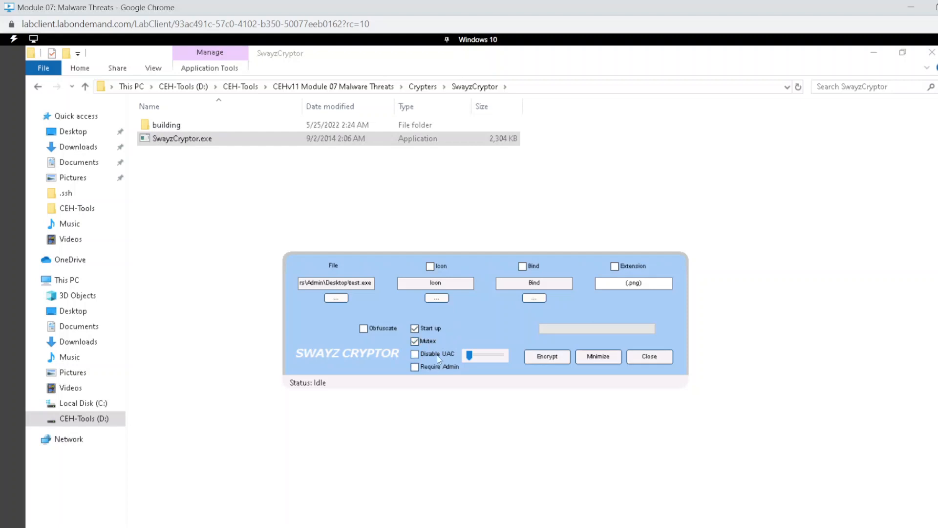
left_click(415, 354)
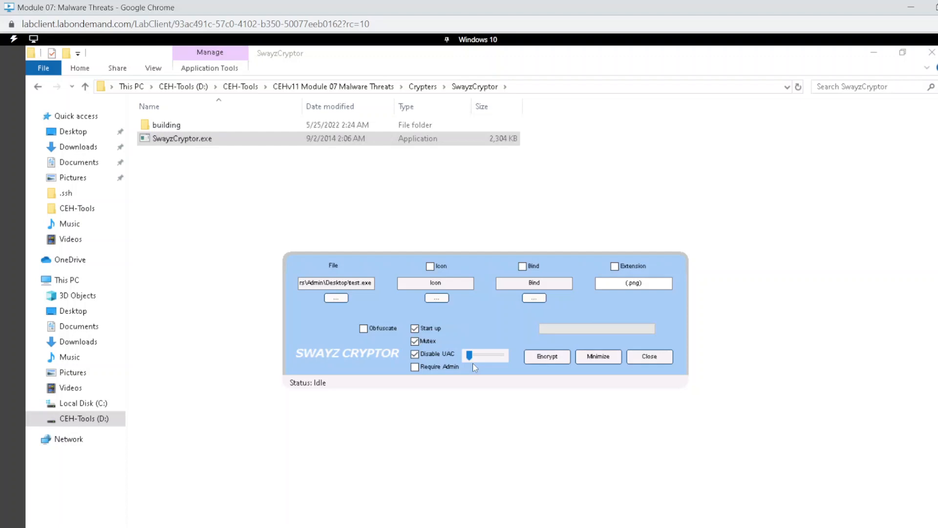
mouse_move(570, 377)
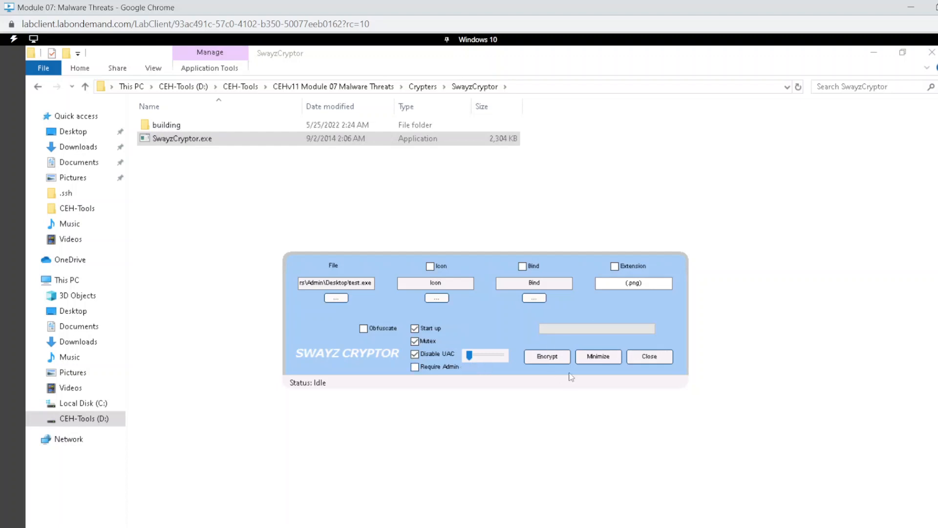
Step: Encrypt test.exe, save the output as CryptedFile.exe, and close the crypter
left_click(546, 356)
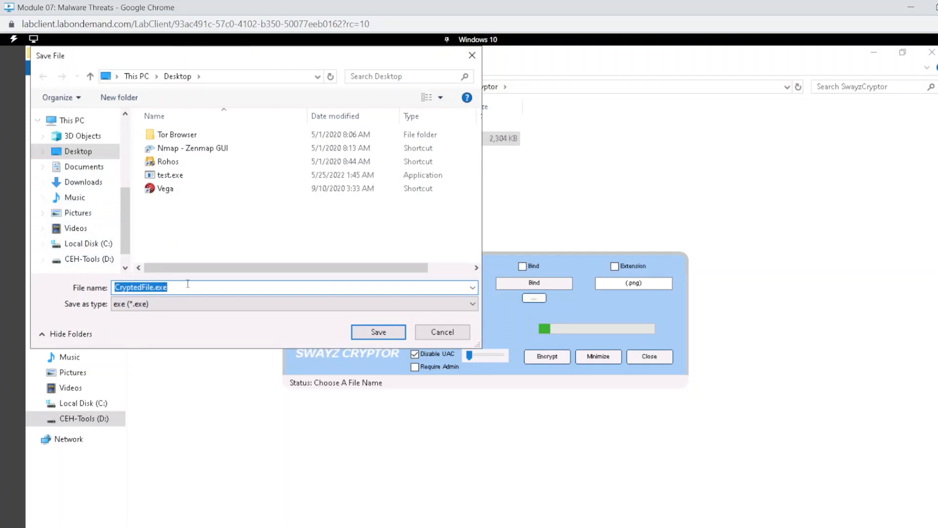
left_click(379, 332)
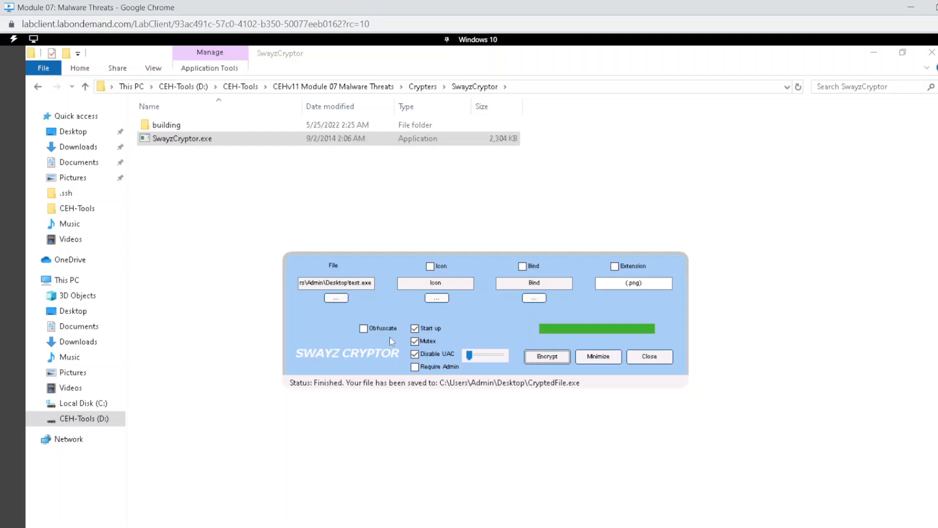
mouse_move(645, 368)
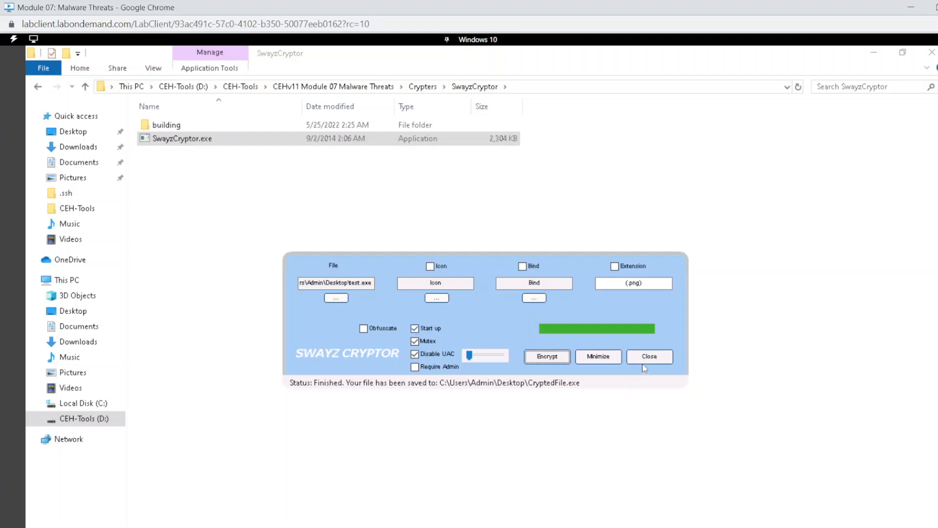
left_click(649, 357)
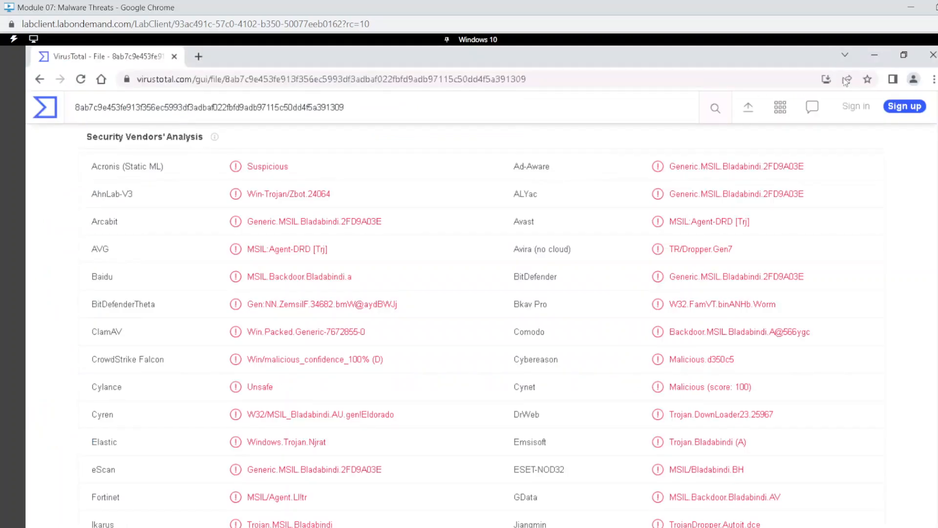
Step: Upload CryptedFile.exe from the Desktop to VirusTotal and confirm the scan
left_click(748, 107)
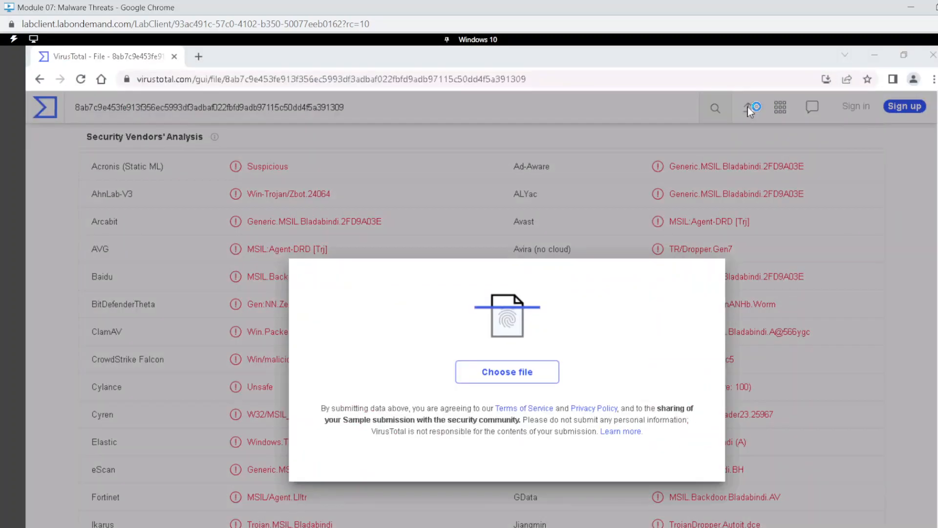
left_click(507, 372)
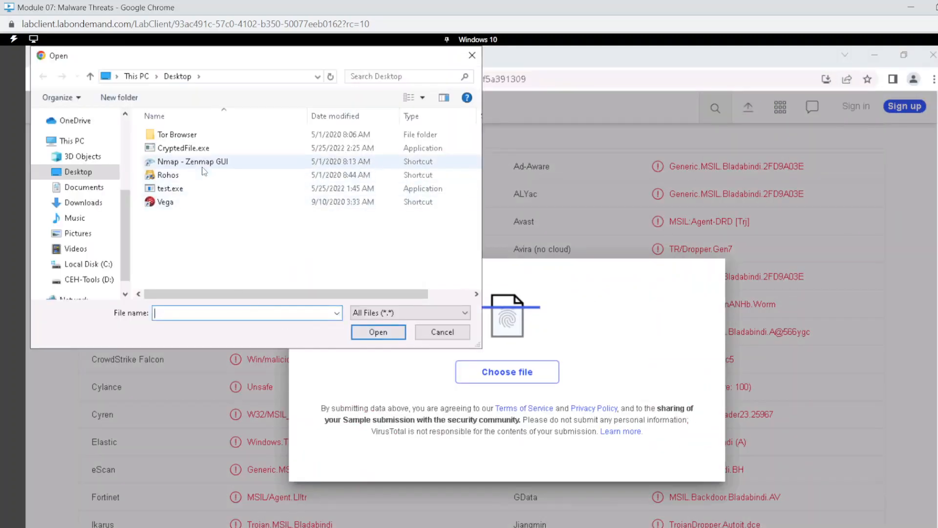
left_click(184, 148)
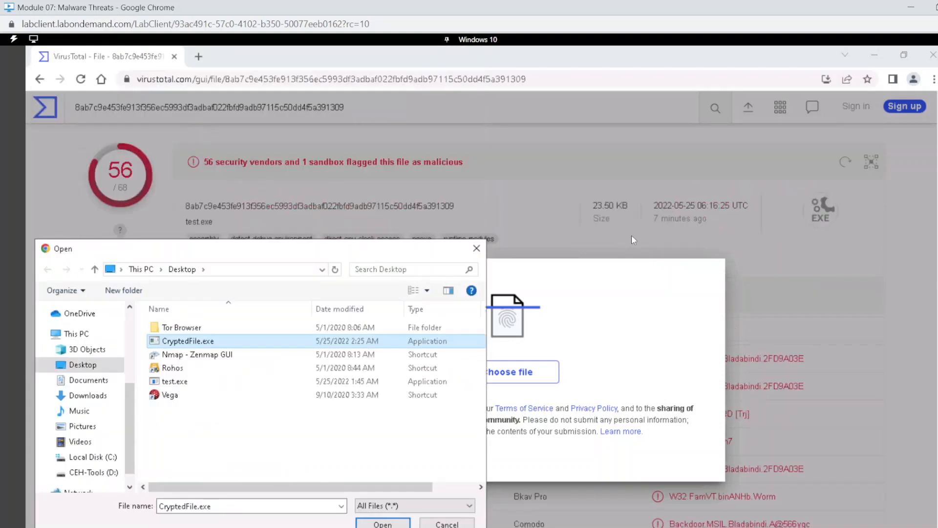
mouse_move(249, 184)
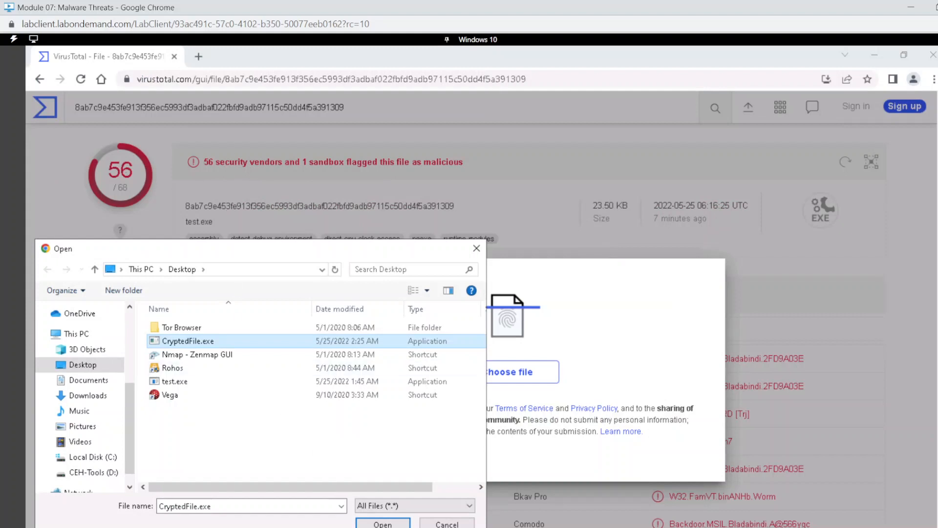
left_click(382, 522)
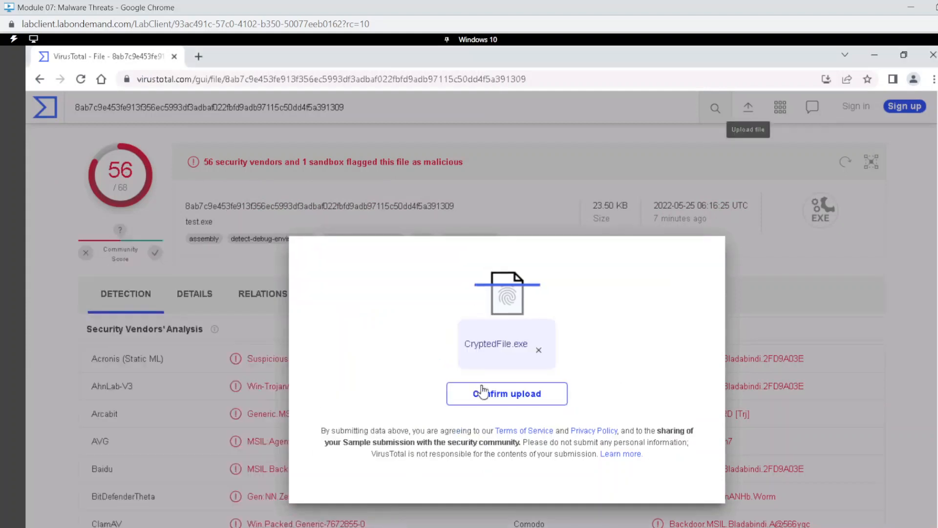
left_click(506, 393)
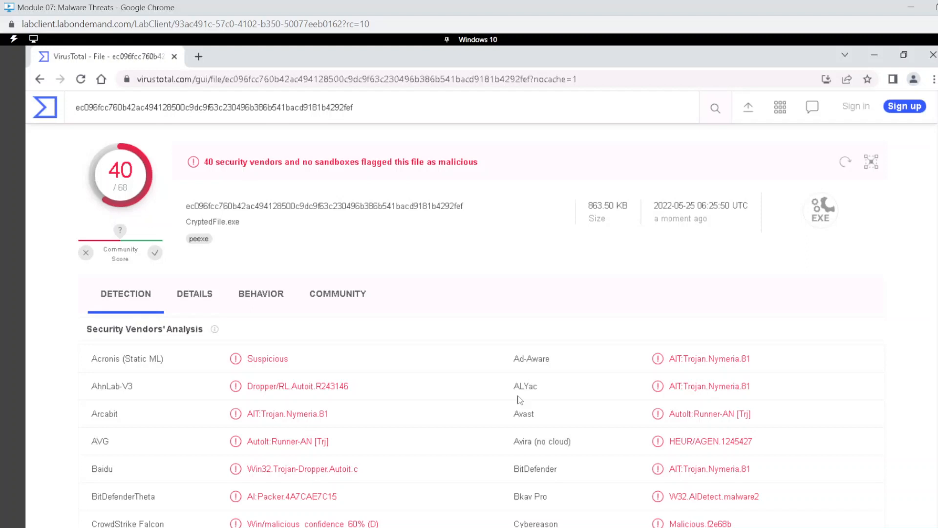
mouse_move(256, 177)
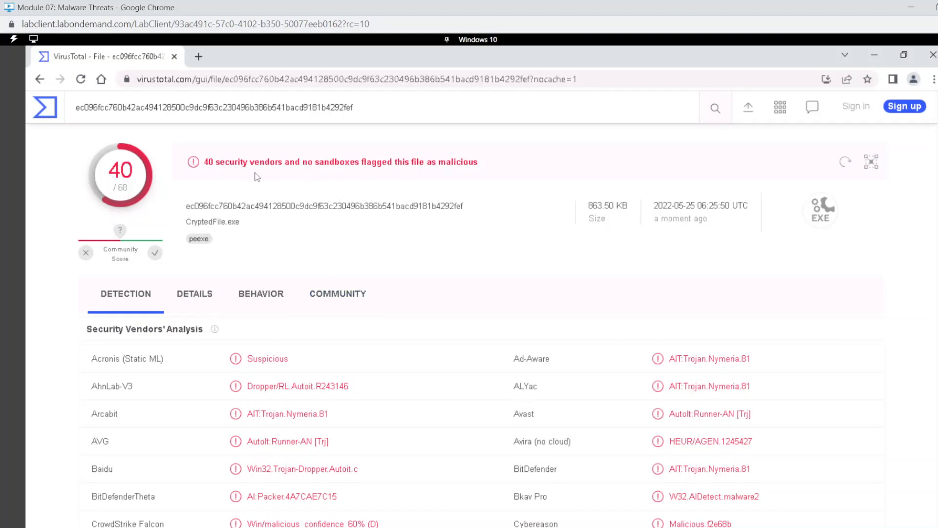
mouse_move(439, 171)
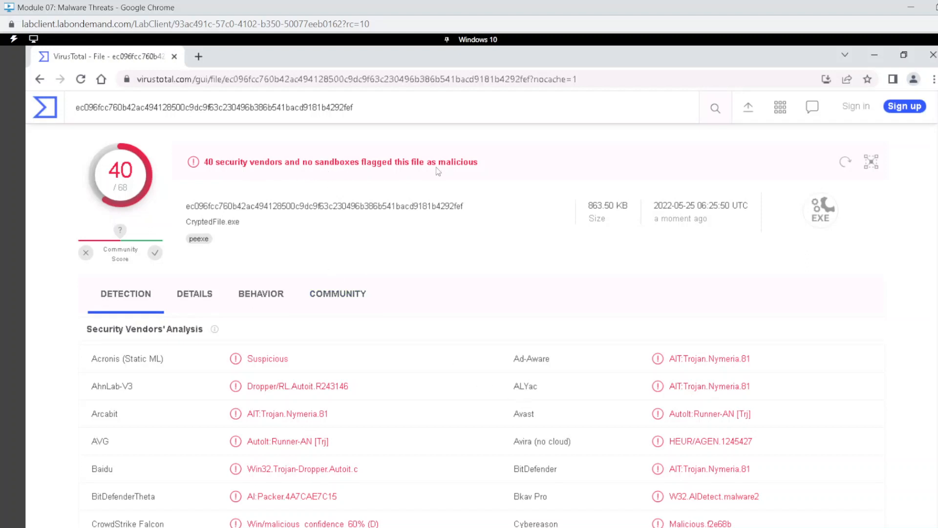
mouse_move(434, 376)
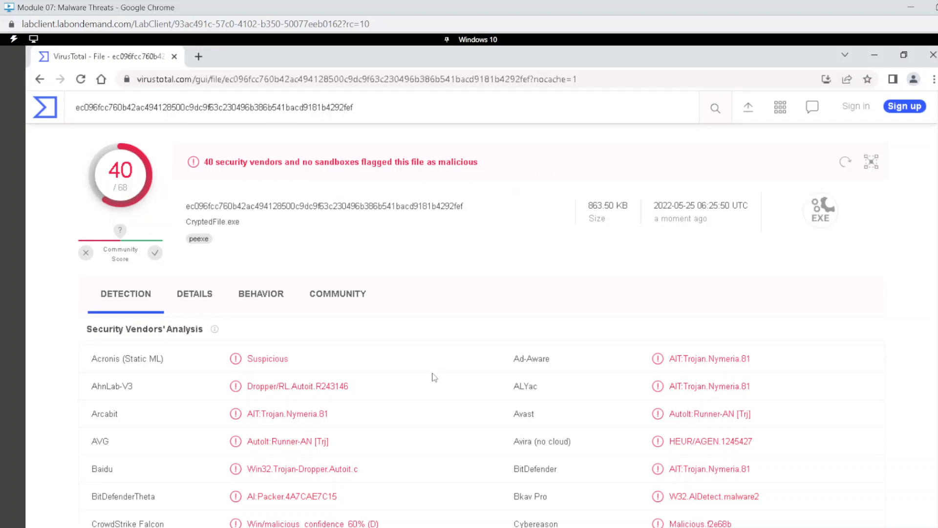
scroll("down", 3)
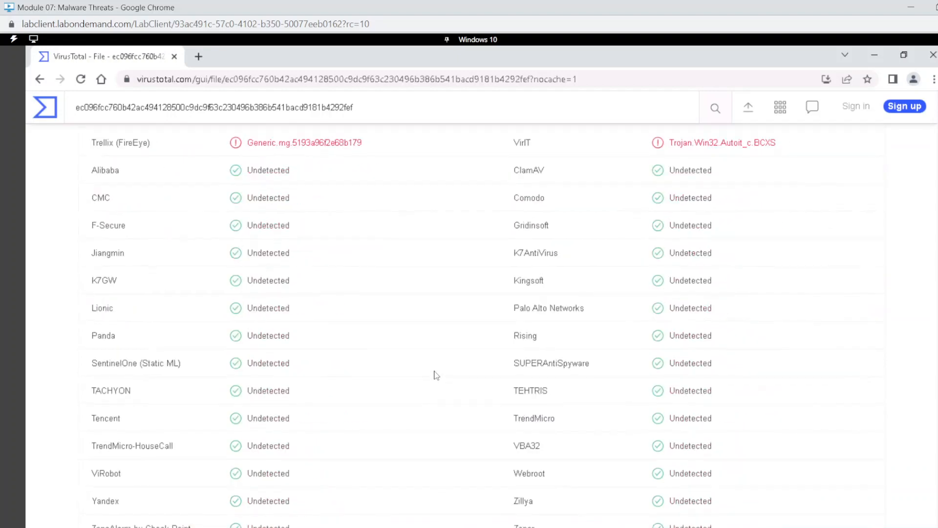
mouse_move(579, 242)
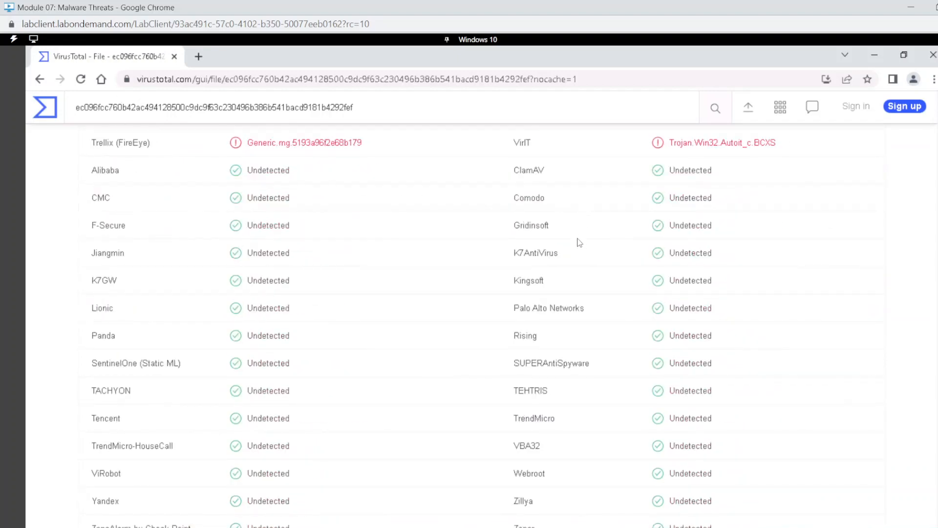
scroll("down", 3)
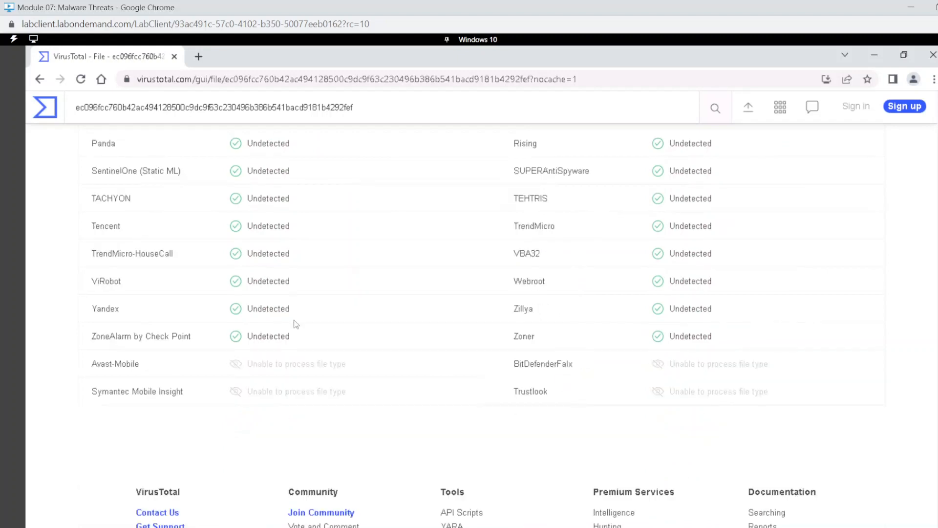
scroll("up", 3)
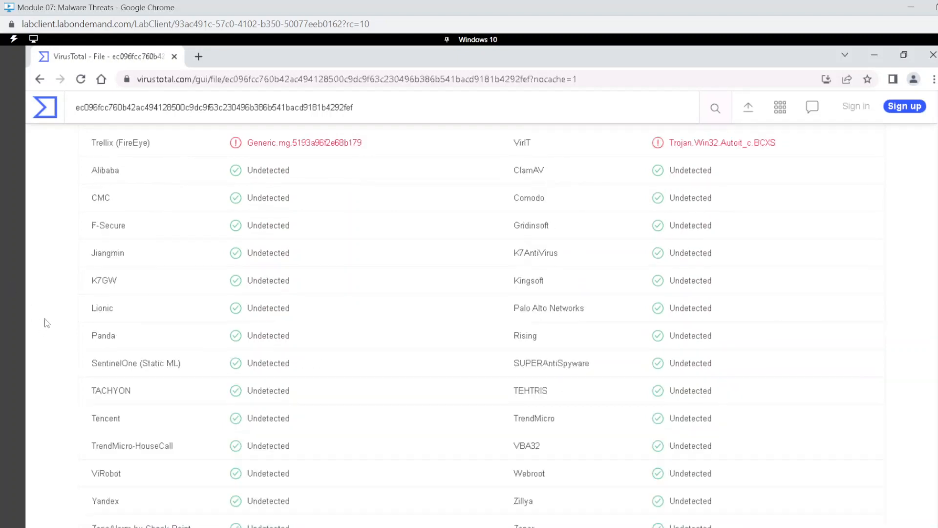
mouse_move(496, 226)
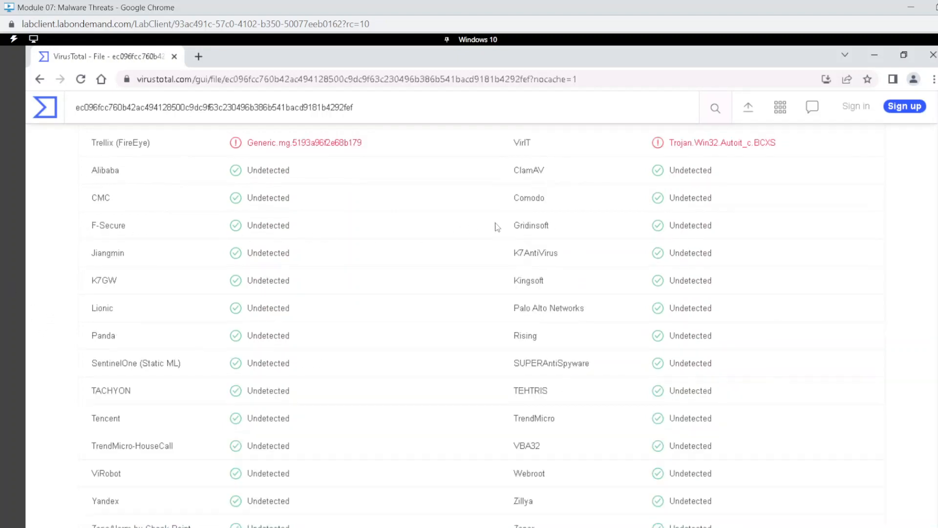
mouse_move(589, 423)
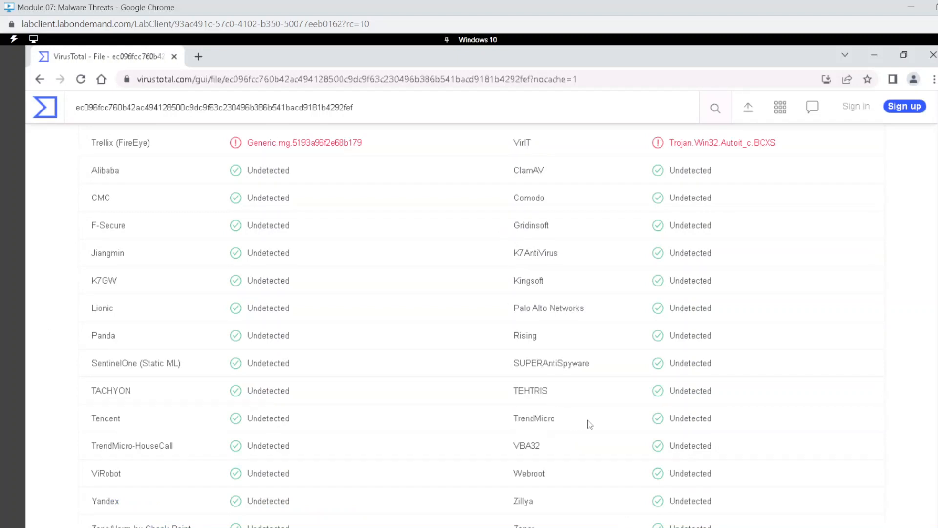
scroll("down", 3)
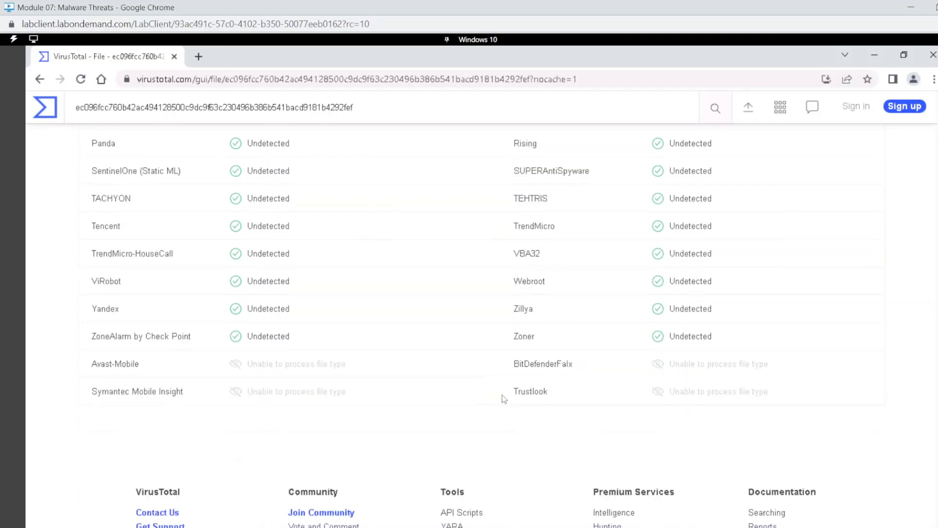
scroll("up", 3)
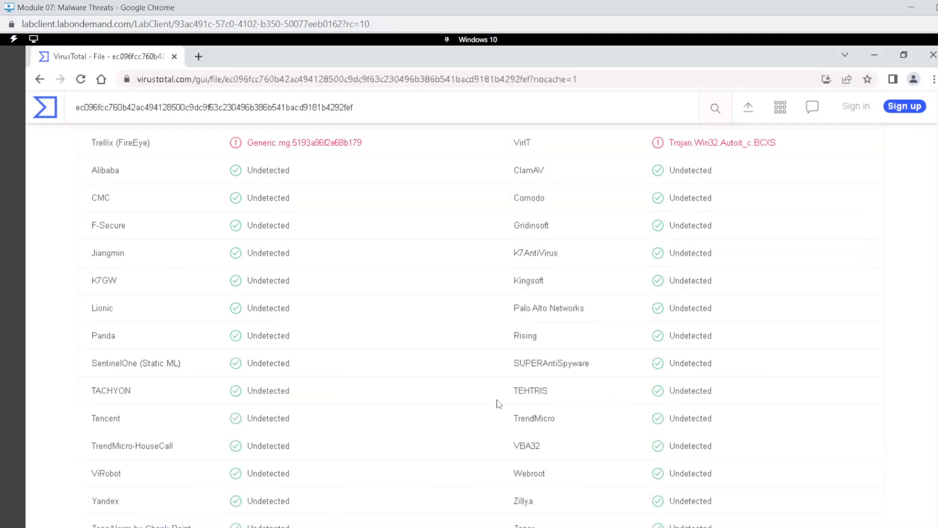
scroll("up", 3)
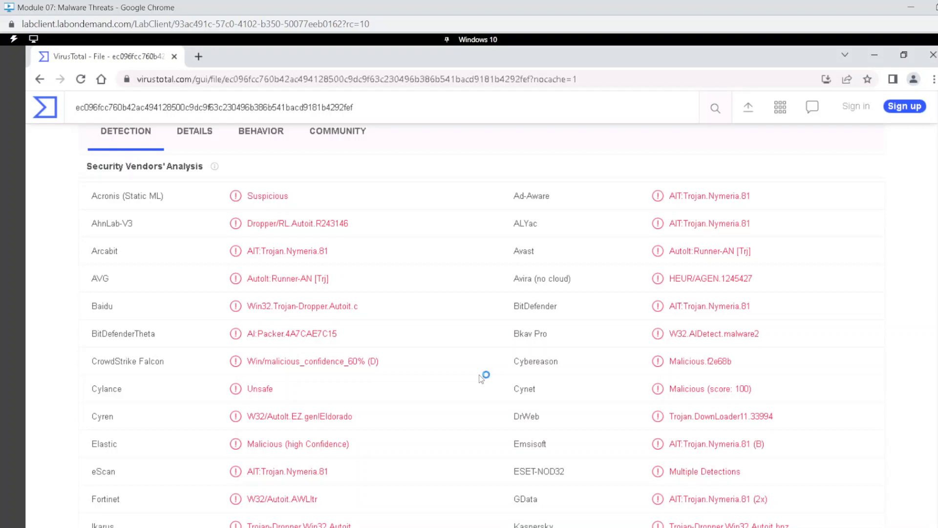
mouse_move(480, 378)
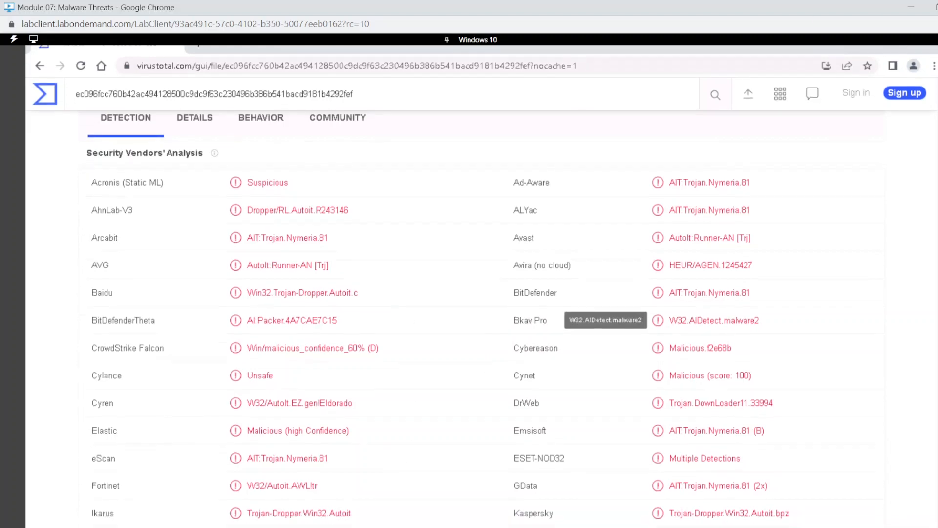
left_click(386, 515)
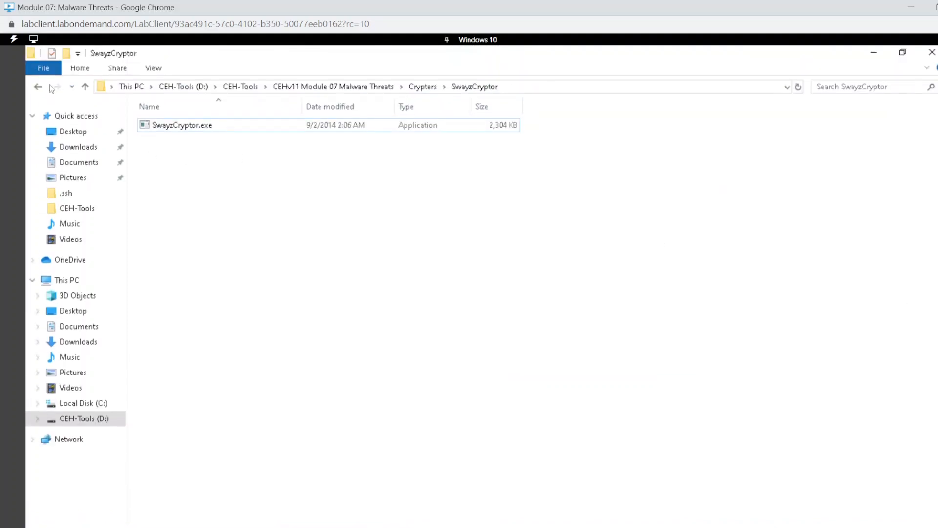
Step: Go from Malware Threats through Trojans Types and Remote Access Trojans into njRAT
left_click(38, 87)
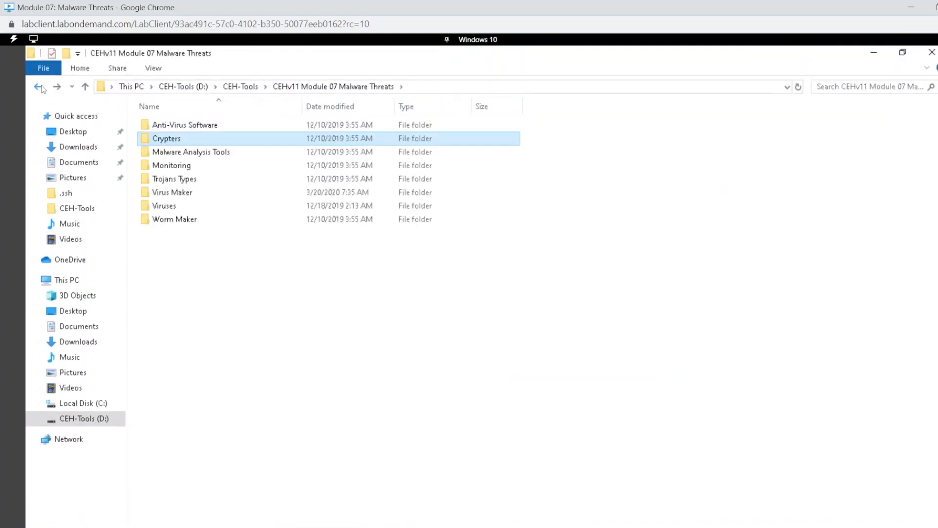
double_click(174, 179)
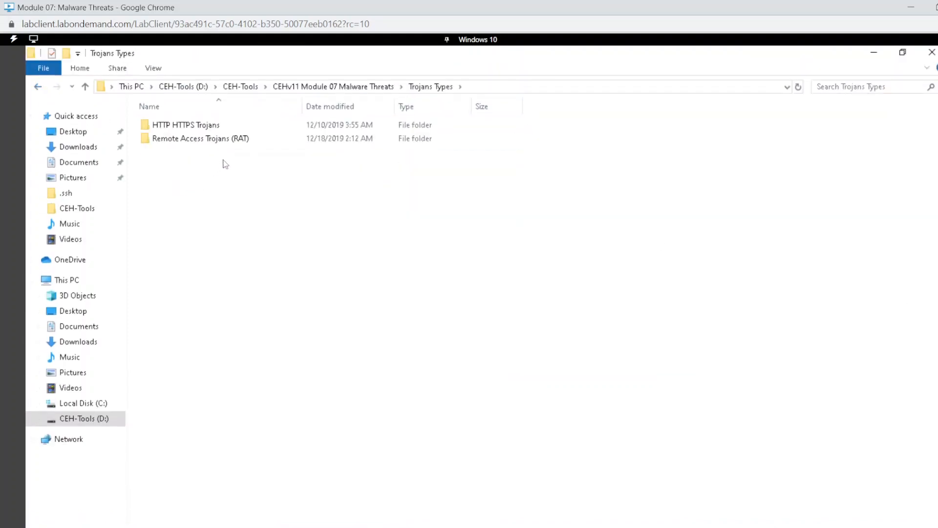
double_click(200, 138)
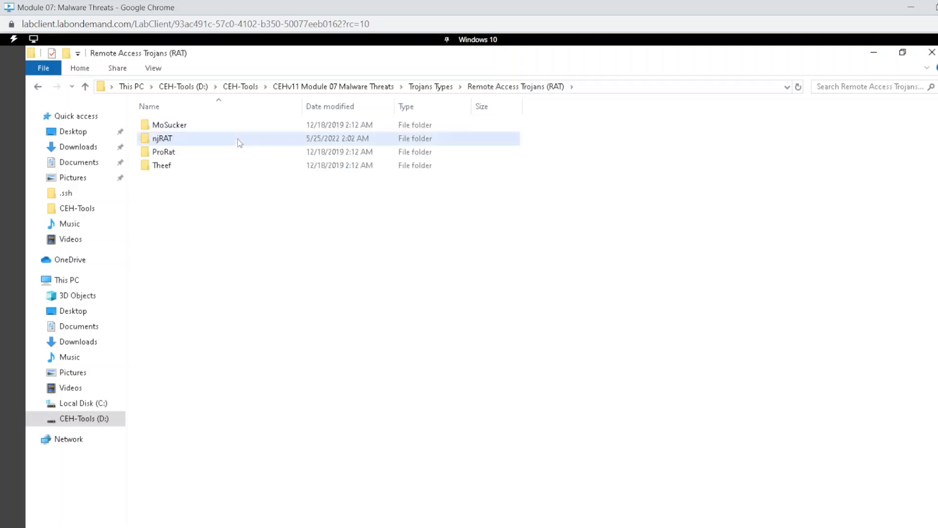
double_click(162, 139)
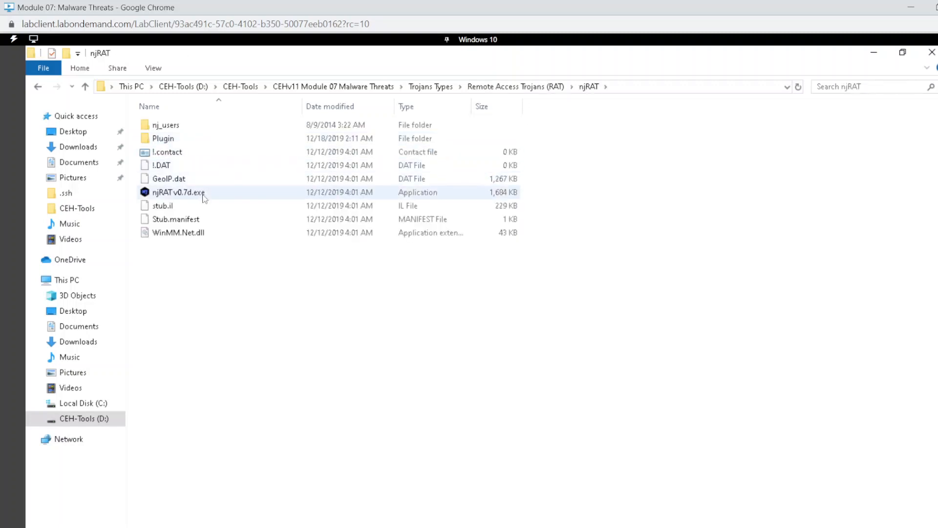
Step: Launch njRAT v0.7d, start listening on port 5552, and maximize its window
double_click(178, 192)
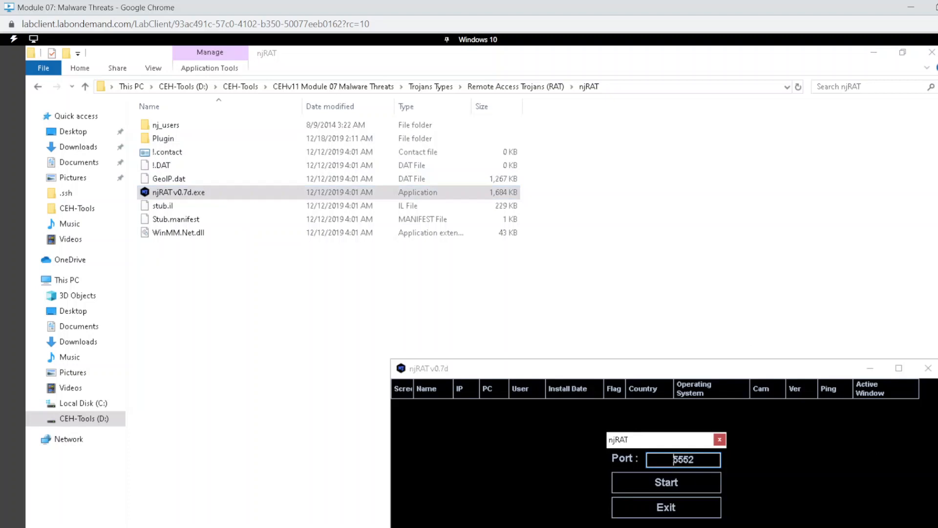
scroll("down", 3)
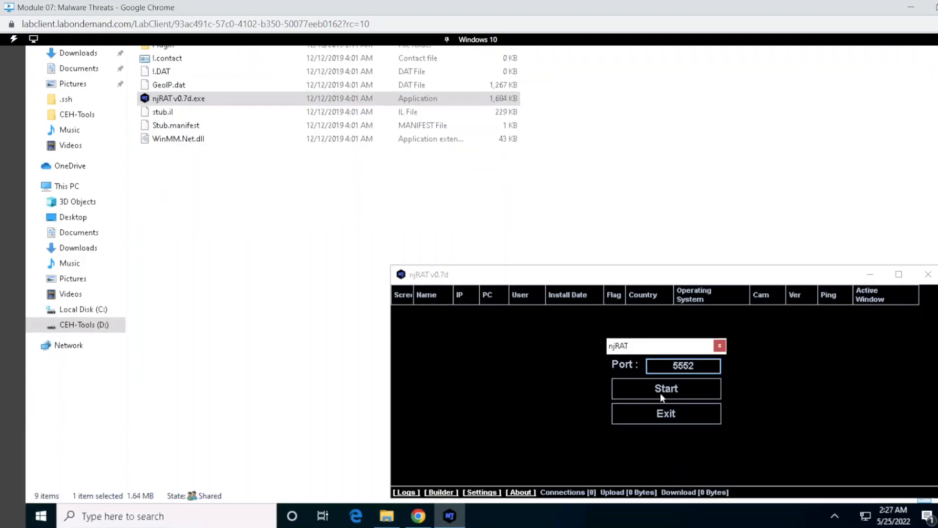
left_click(683, 365)
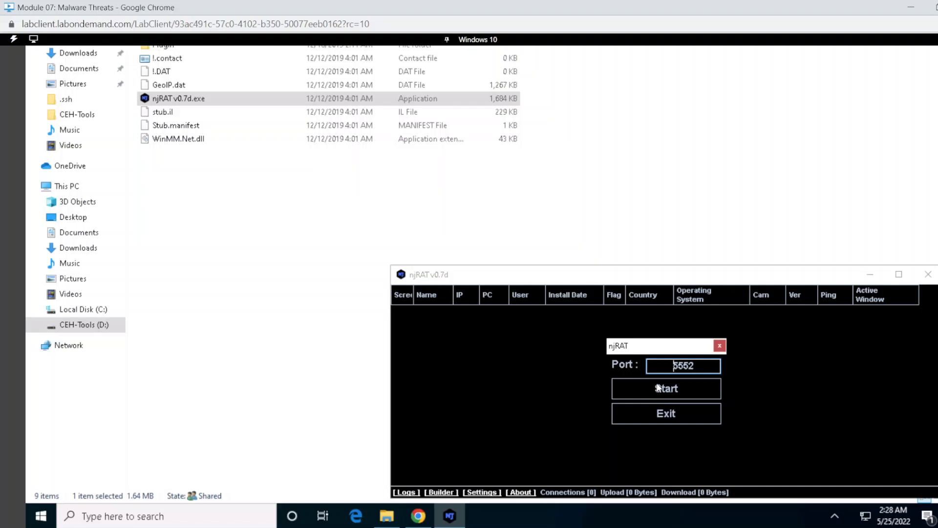
left_click(665, 389)
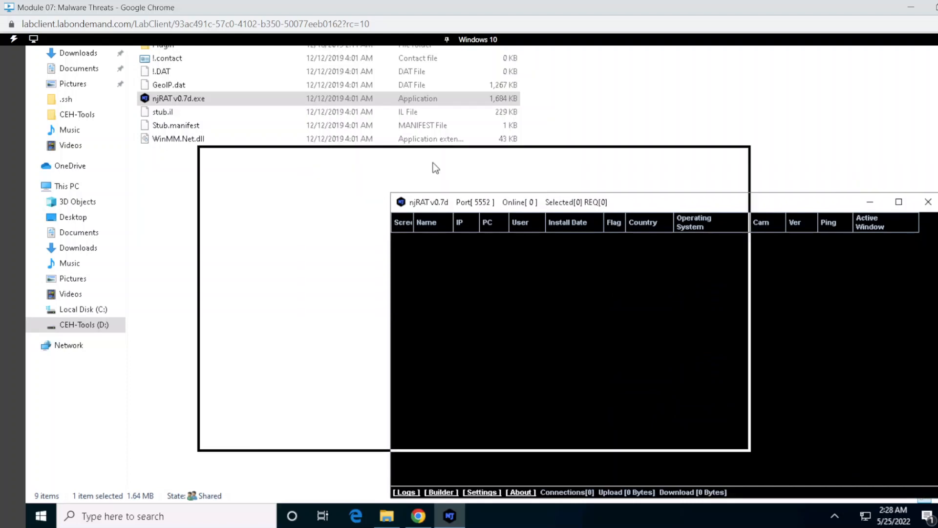
left_click(898, 202)
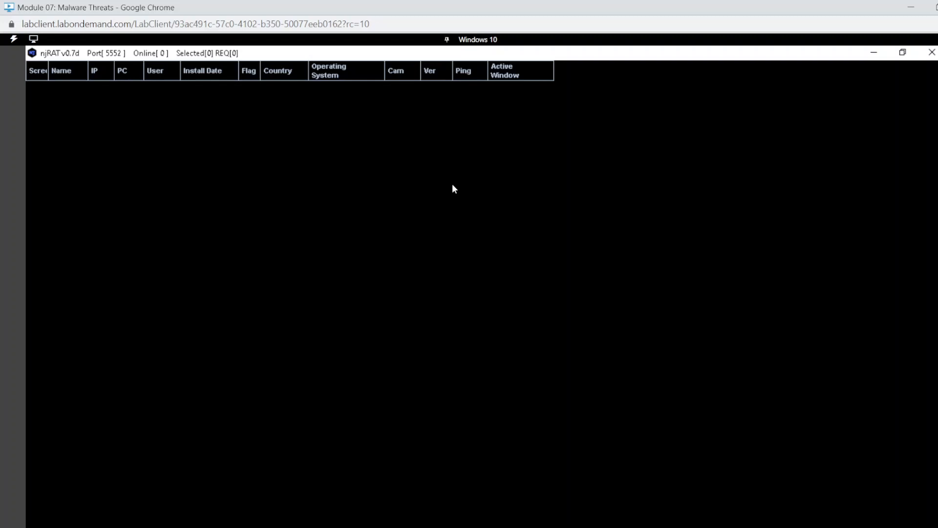
mouse_move(914, 75)
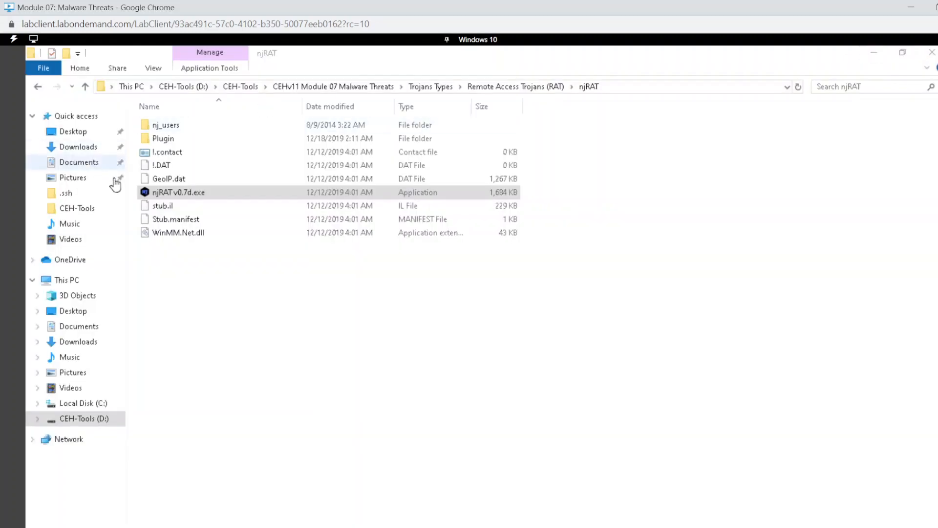
Step: Copy CryptedFile.exe from the Desktop into the D:\CEH-Tools folder
left_click(73, 131)
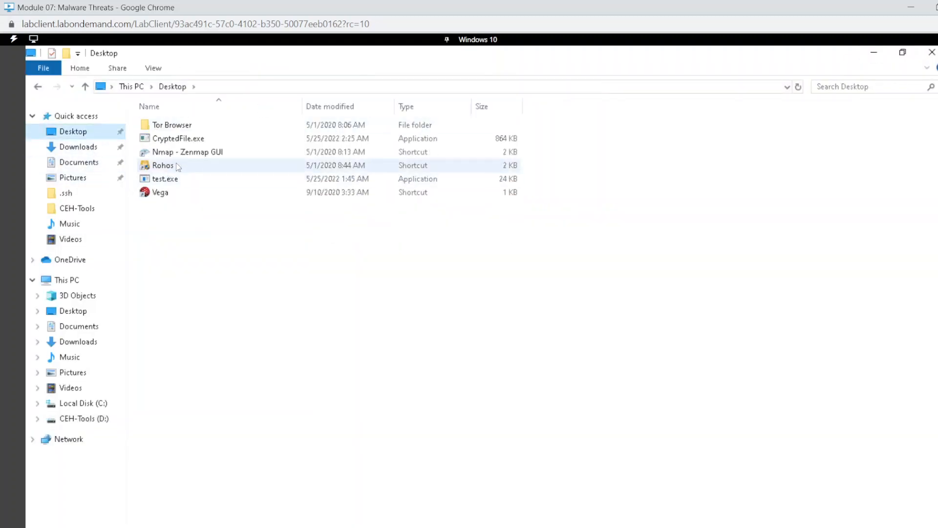
right_click(178, 138)
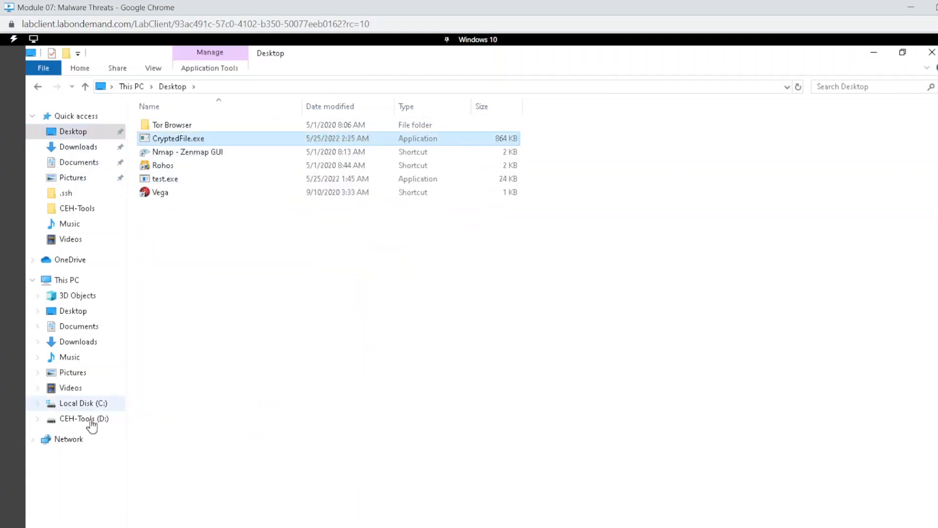
left_click(83, 418)
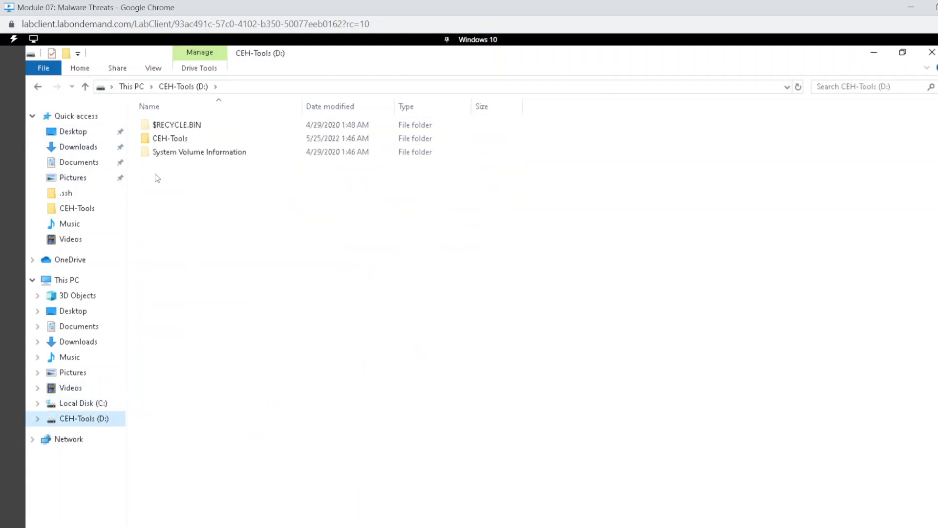
double_click(170, 138)
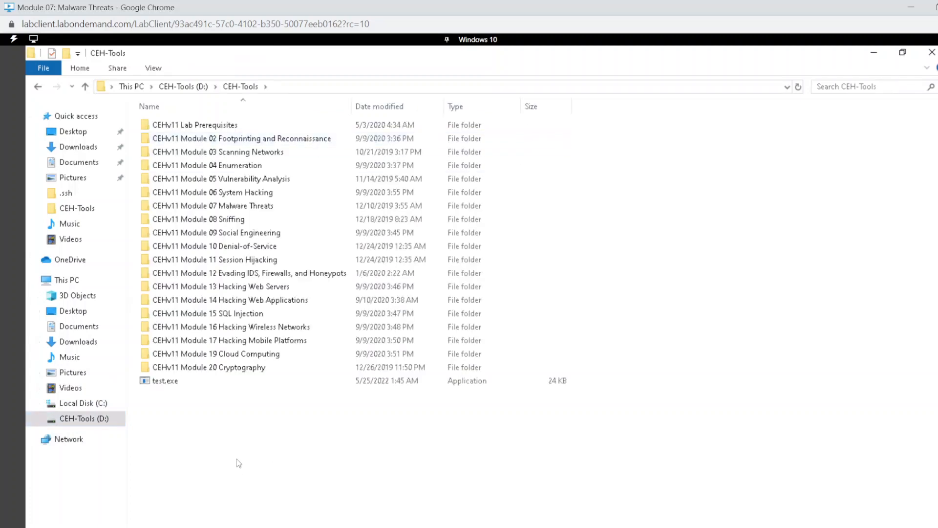
right_click(238, 463)
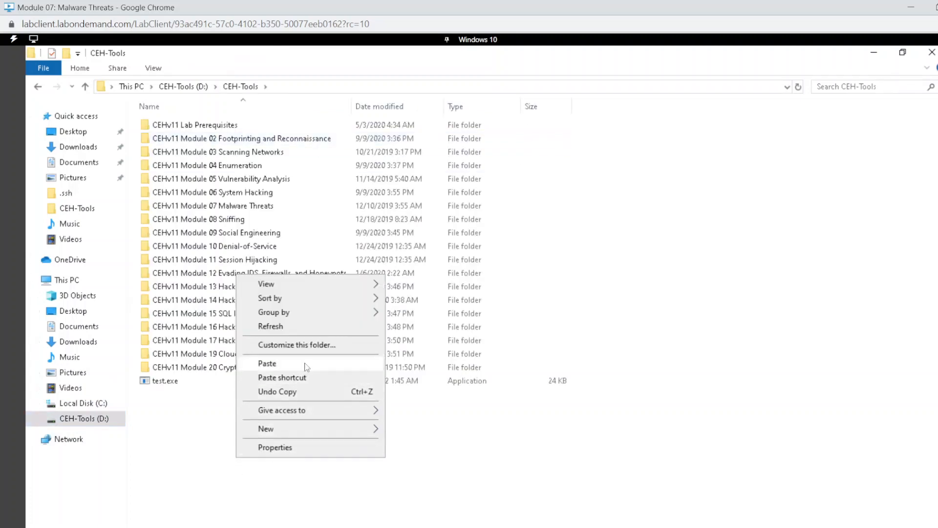
left_click(267, 363)
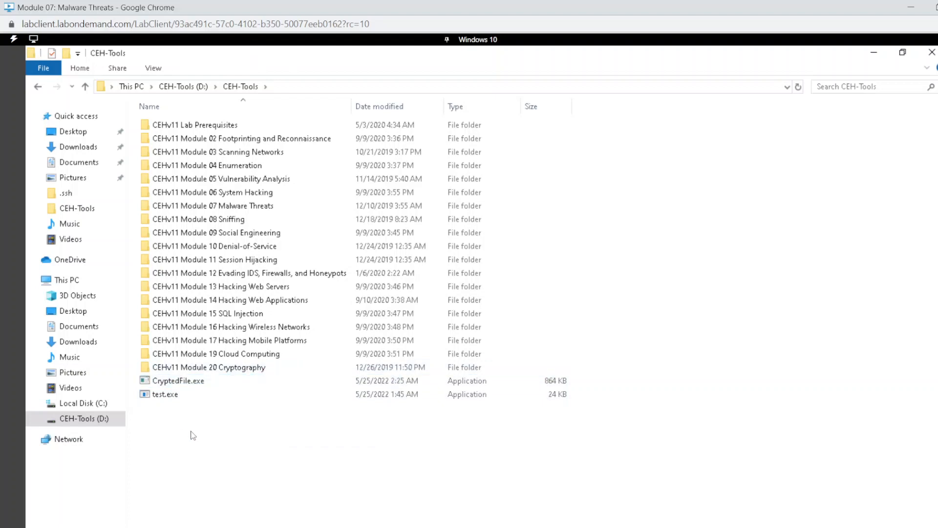
Step: Switch the lab session to the Windows Server 2016 machine
left_click(206, 165)
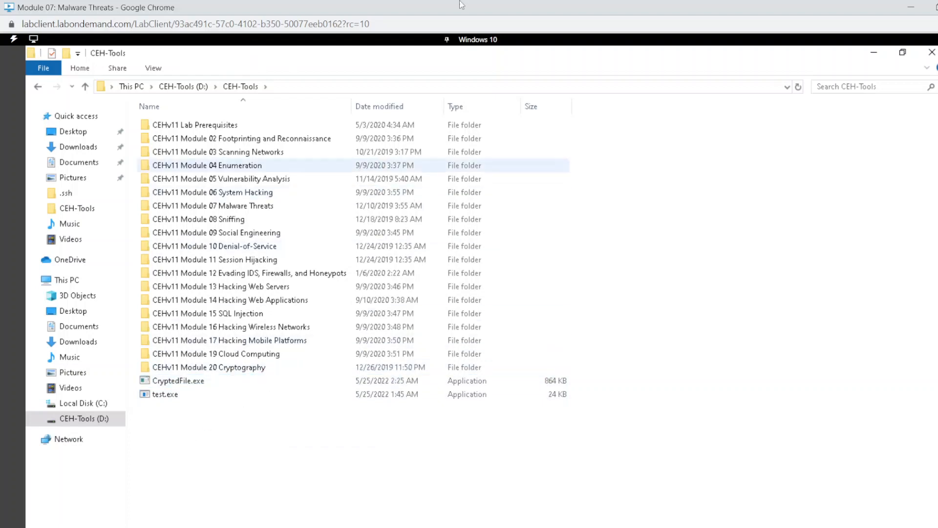
left_click(478, 39)
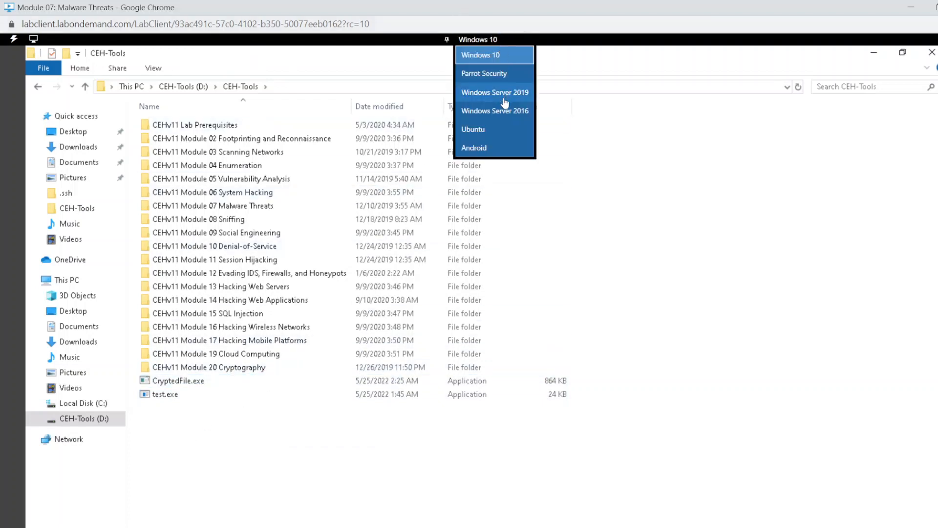
left_click(495, 111)
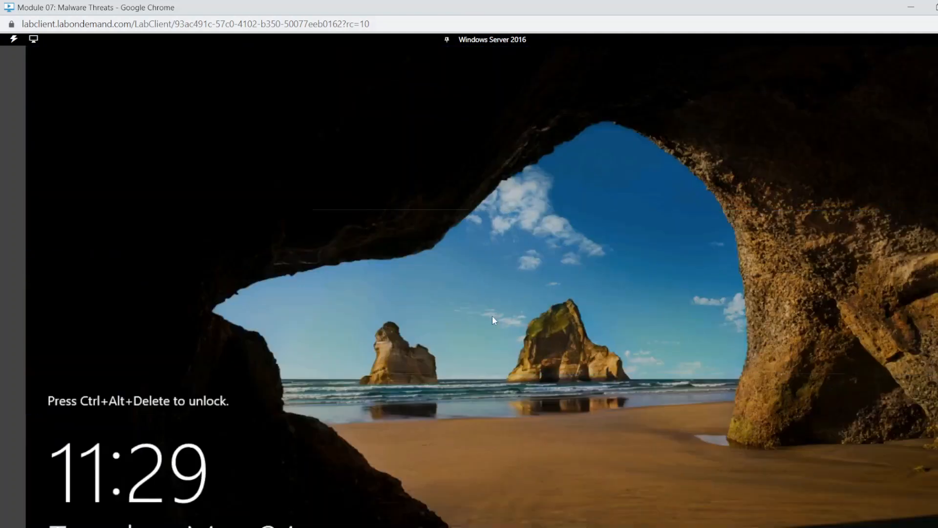
mouse_move(103, 395)
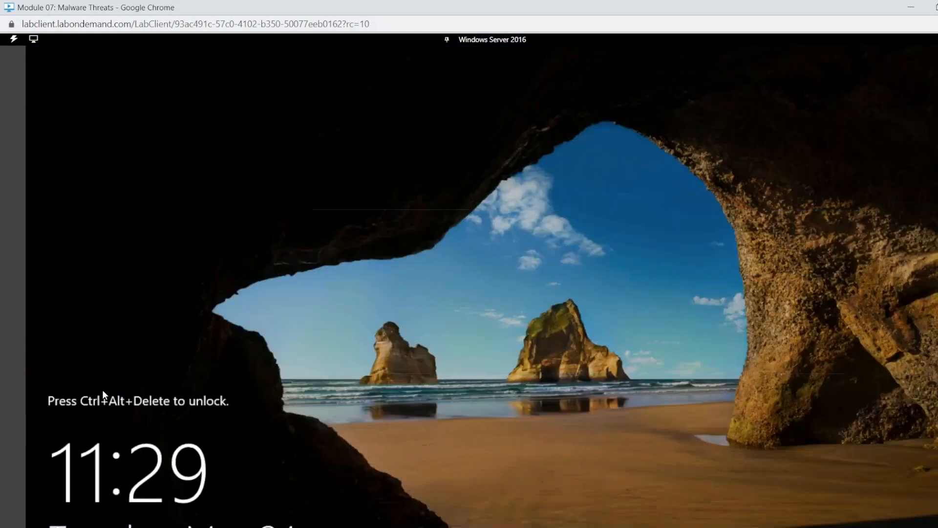
Step: Sign in to Windows Server 2016 as Administrator, checking the password before submitting
key("Ctrl+Alt+Delete")
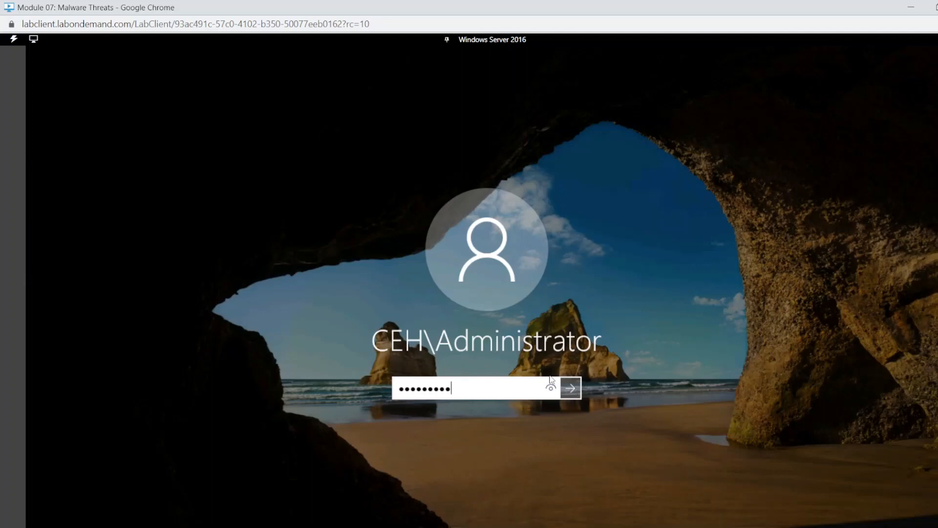
left_click(551, 388)
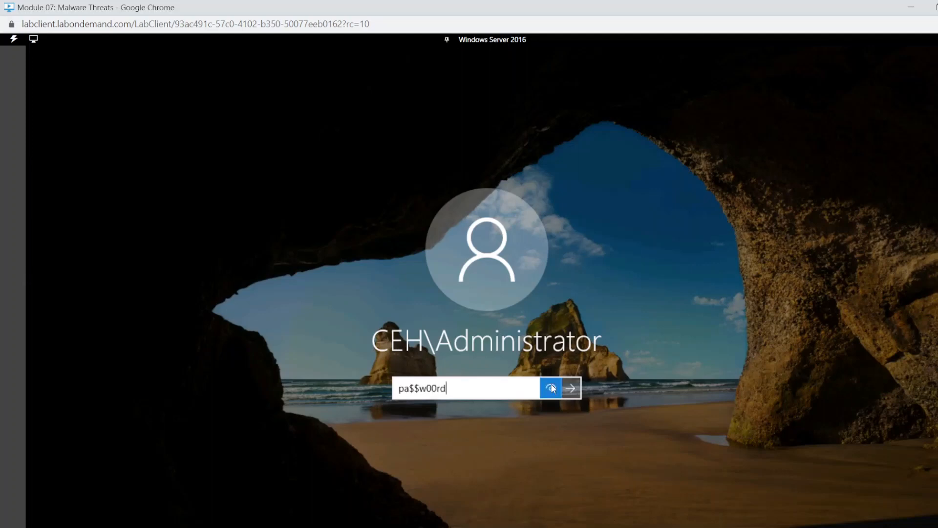
left_click(550, 388)
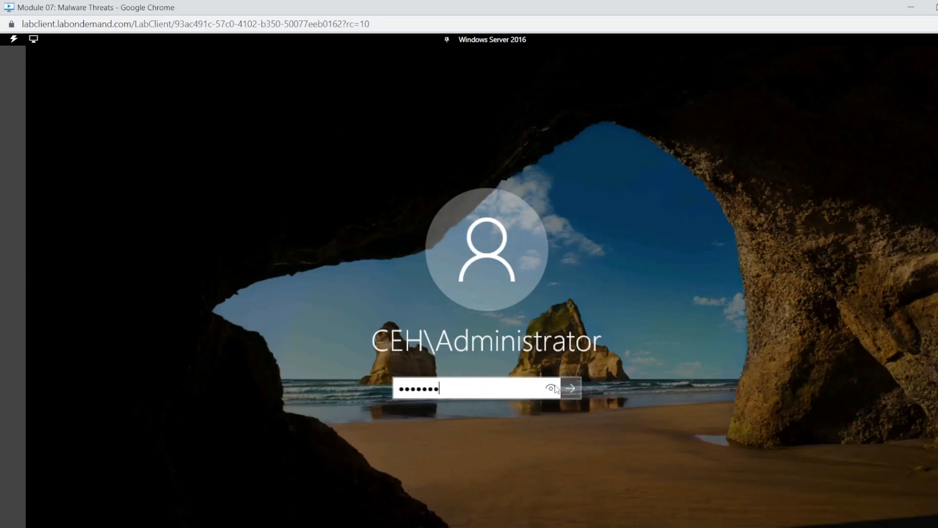
left_click(569, 388)
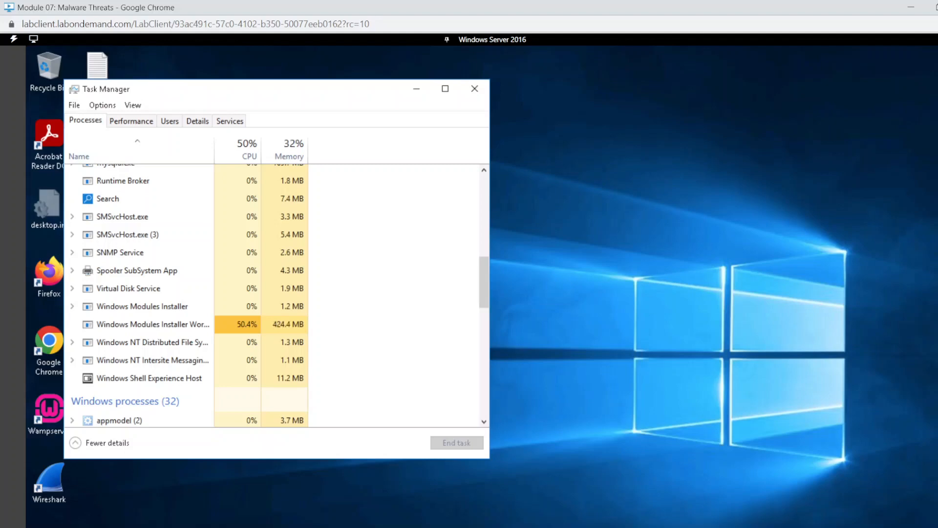
Step: Close Task Manager after reviewing the server's processes
left_click(474, 88)
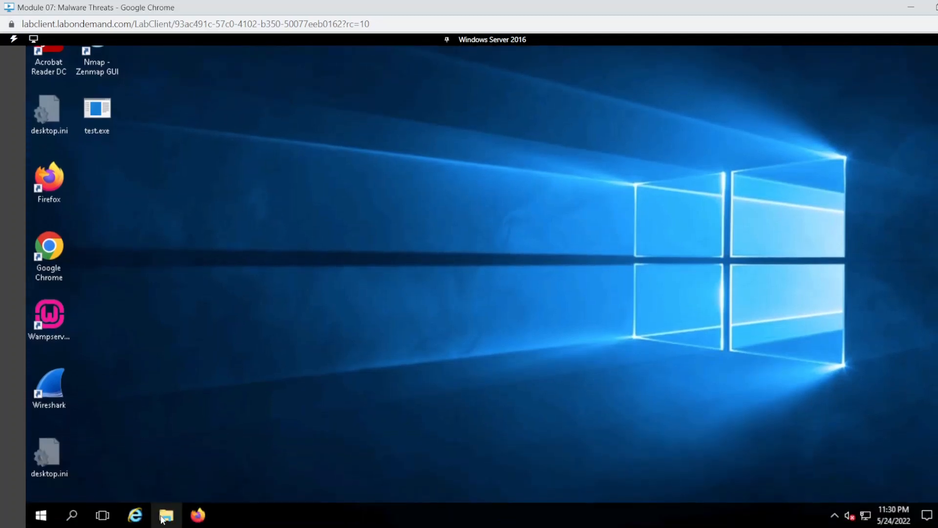
Step: Open File Explorer on the server to reach the CEH-Tools (Z:) share
left_click(166, 515)
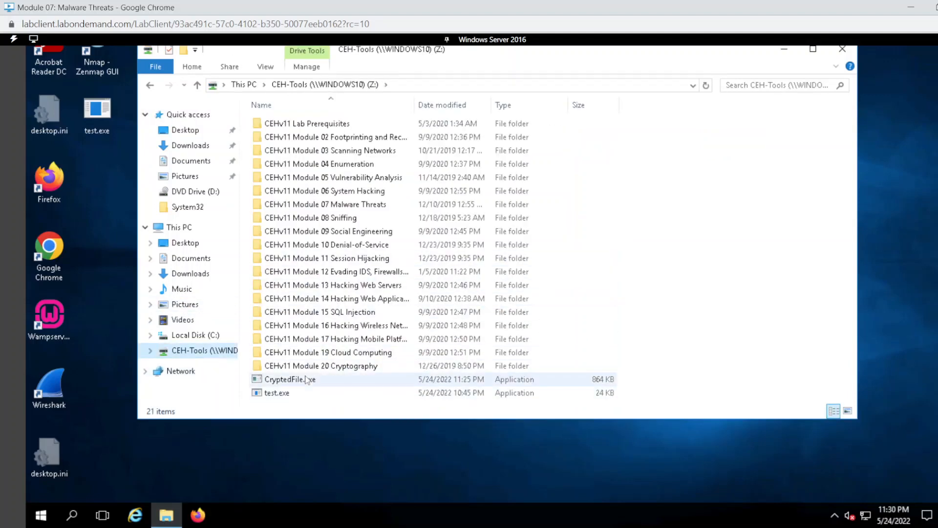
mouse_move(290, 378)
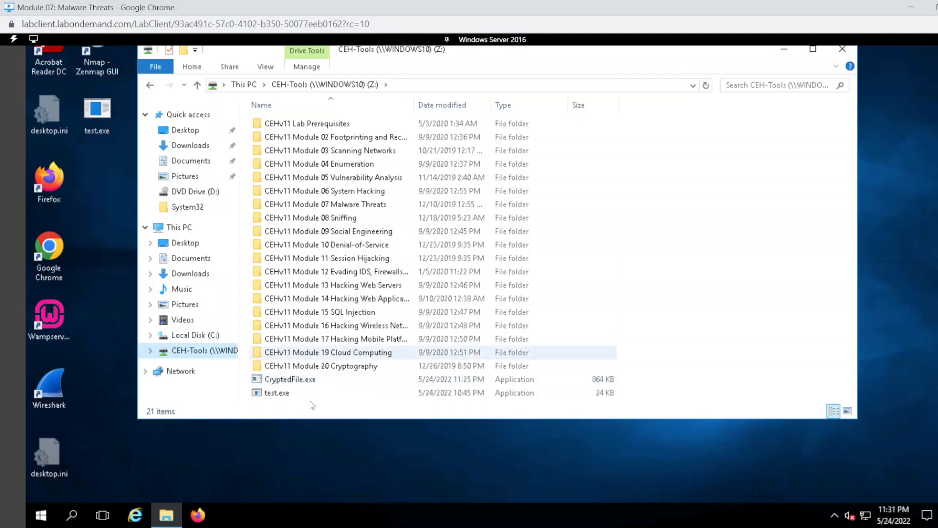
Step: Run CryptedFile.exe, then restart the server to turn off User Account Control
left_click(290, 378)
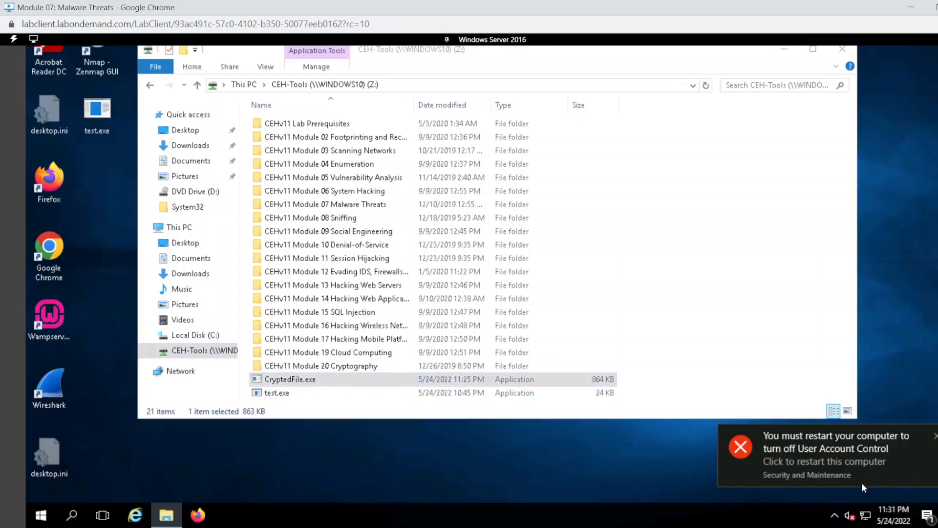
mouse_move(891, 453)
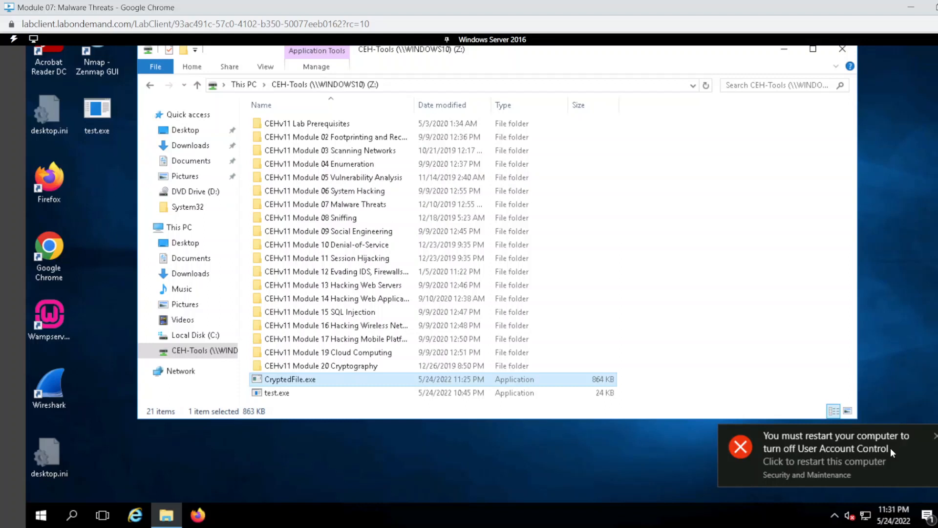
mouse_move(831, 463)
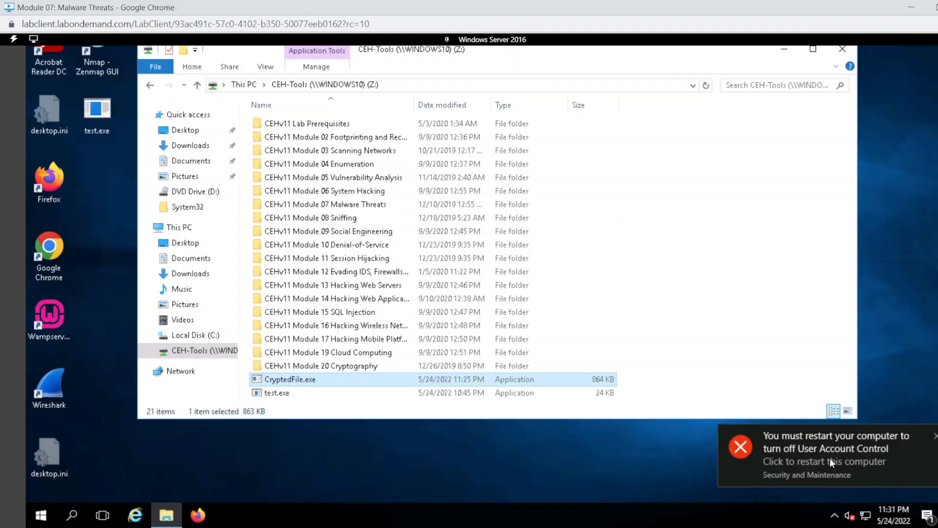
left_click(832, 461)
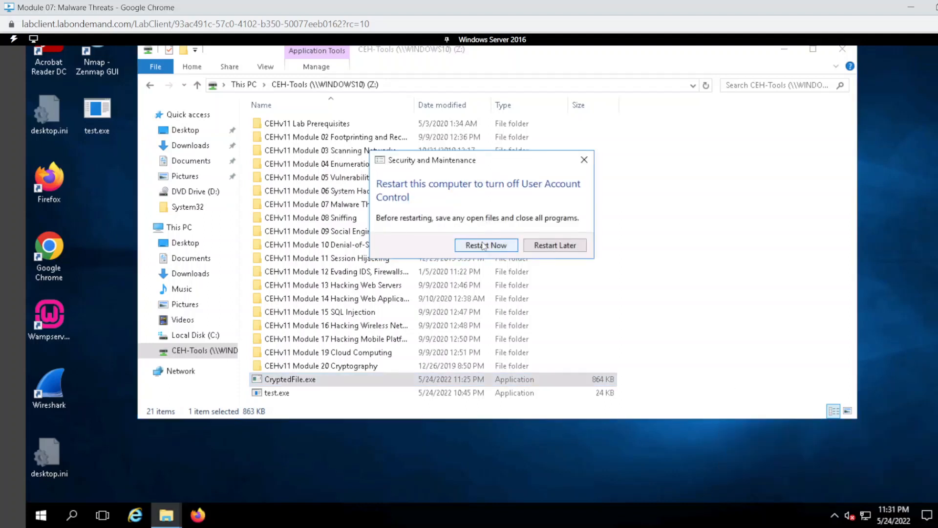
left_click(486, 245)
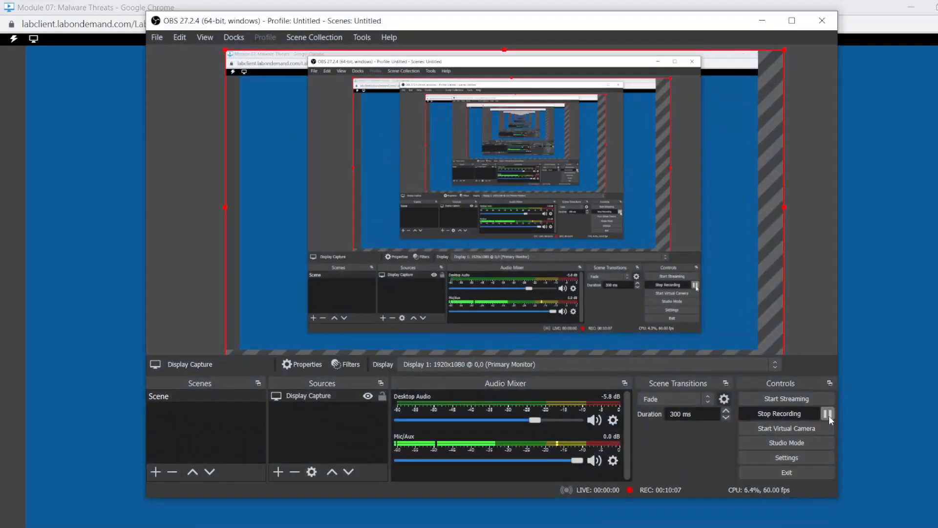
mouse_move(829, 414)
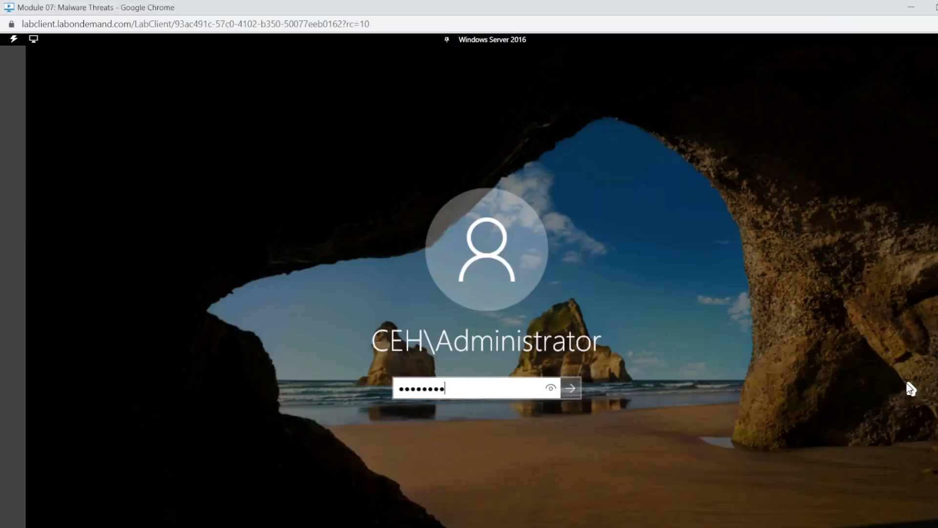
Step: Sign back in as Administrator and close the php.exe console window
left_click(569, 388)
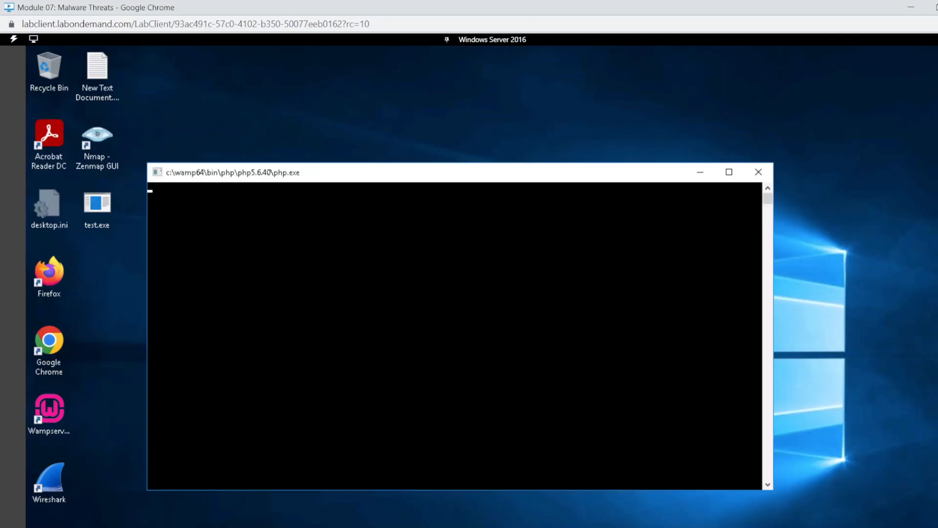
left_click(758, 172)
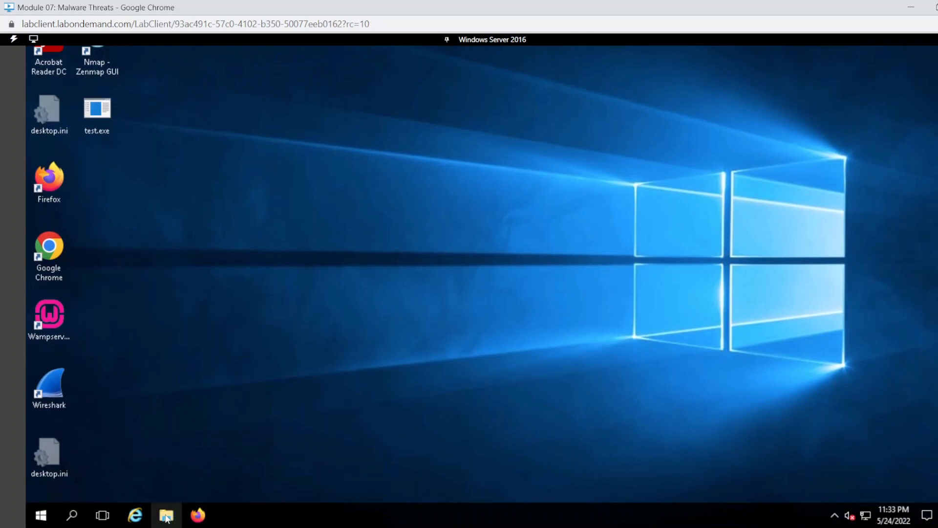
Step: Run CryptedFile.exe from the CEH-Tools (Z:) share in File Explorer
left_click(166, 515)
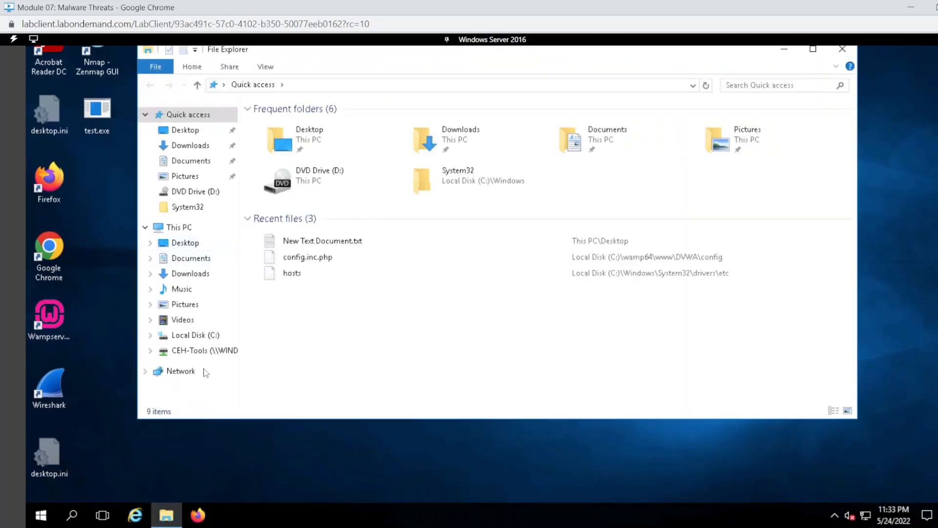
left_click(204, 350)
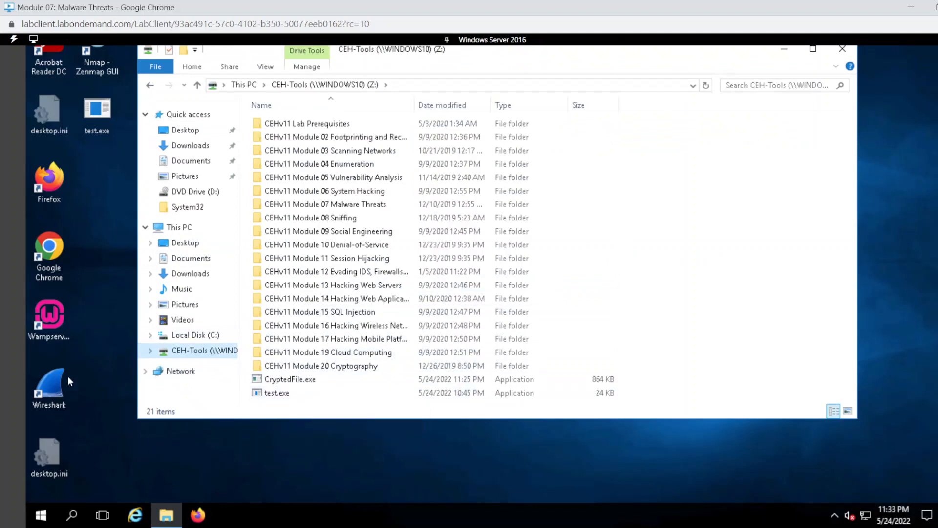
left_click(290, 378)
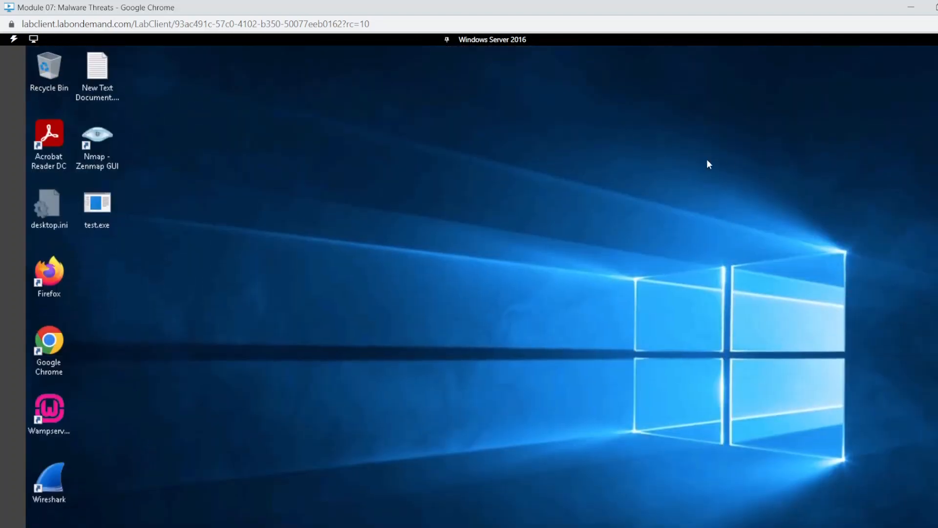
mouse_move(492, 40)
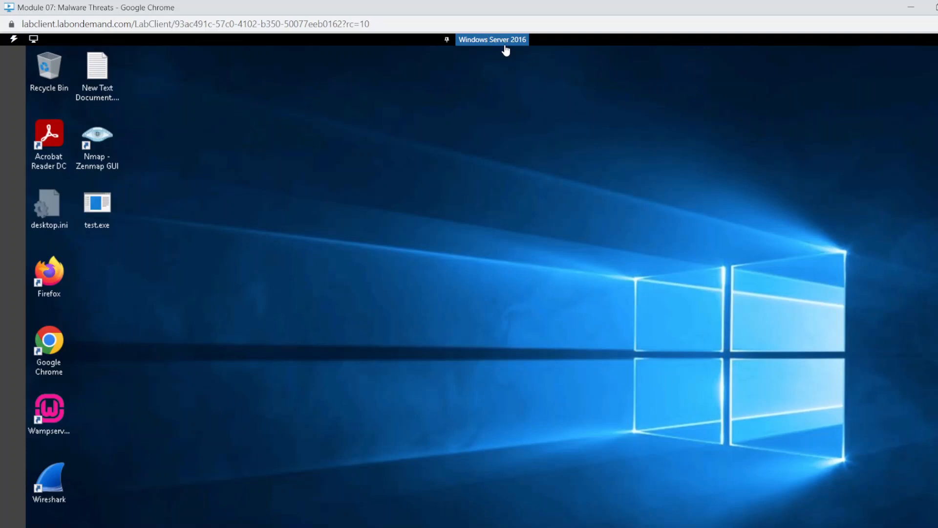
Step: Switch to the Windows 10 machine and minimize File Explorer to view njRAT
left_click(491, 40)
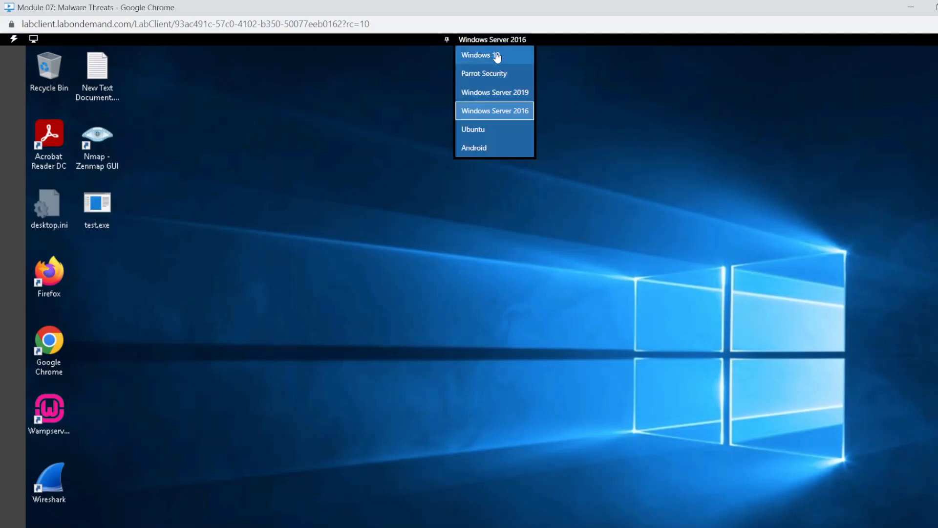
left_click(481, 54)
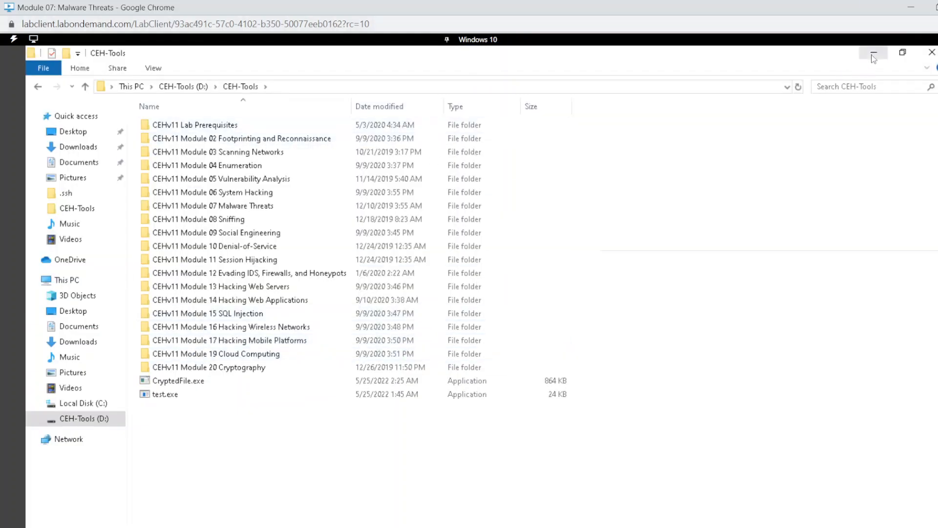
left_click(872, 53)
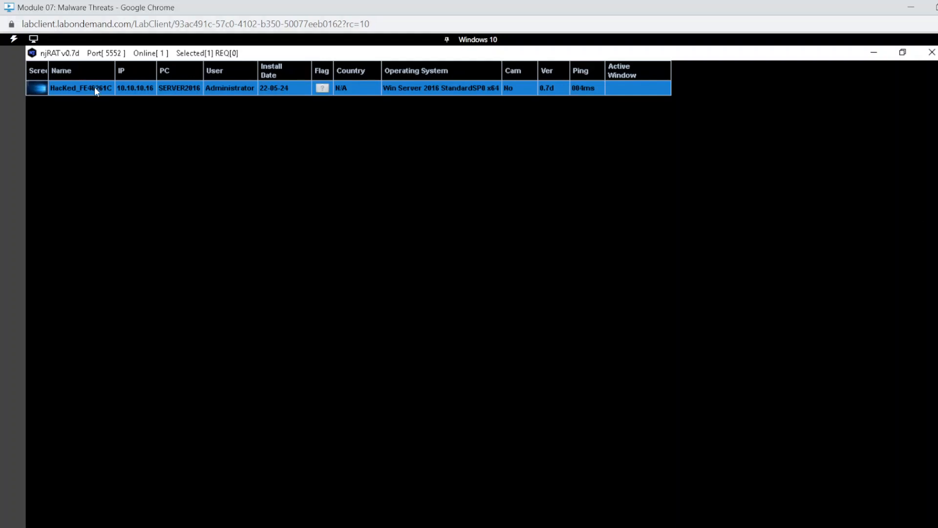
Step: Right-click the SERVER2016 victim entry in njRAT to show its remote actions
right_click(81, 88)
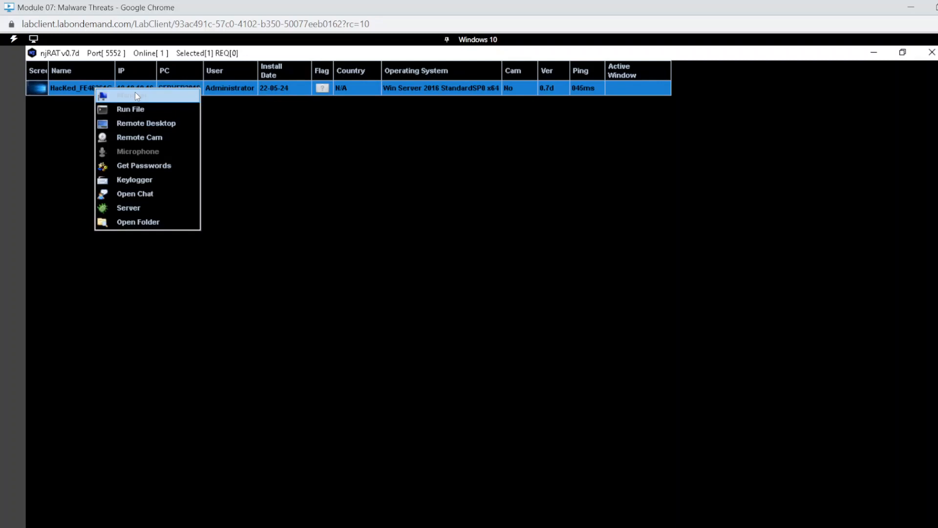
mouse_move(147, 109)
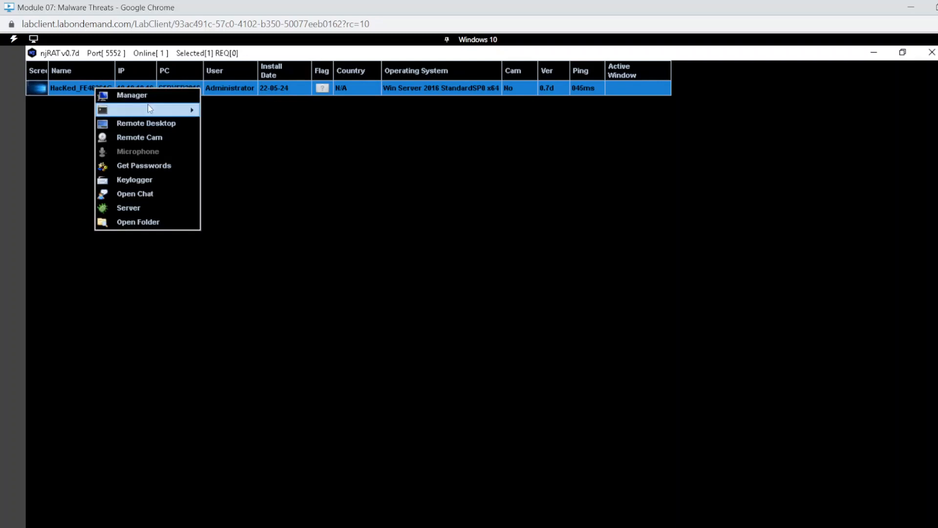
mouse_move(149, 109)
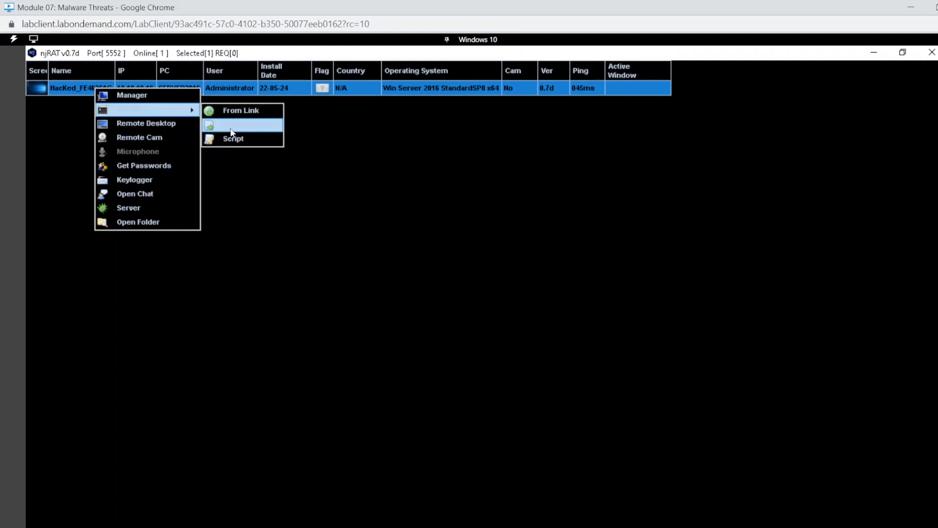
mouse_move(241, 110)
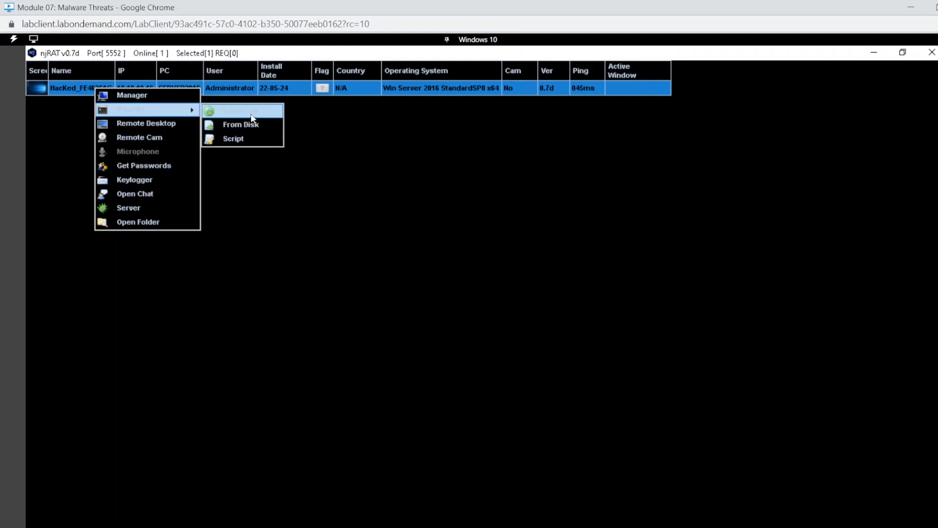
mouse_move(234, 142)
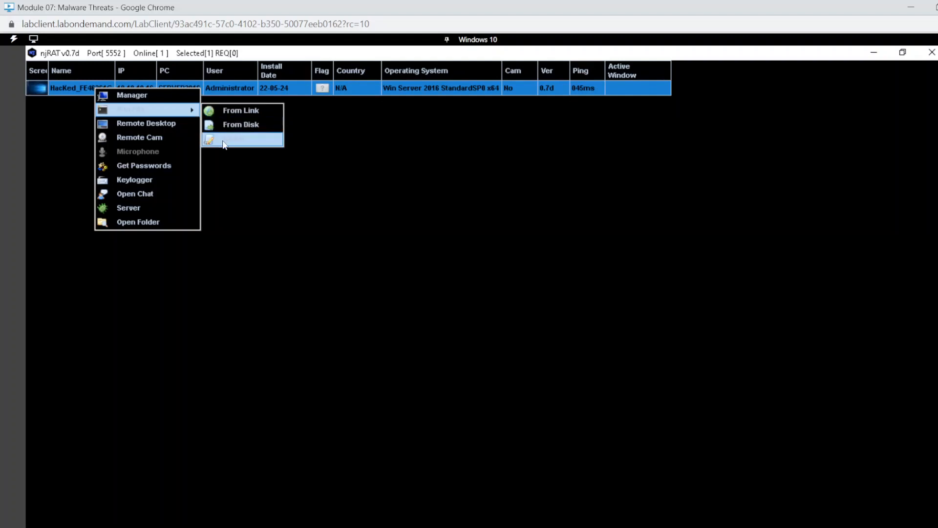
mouse_move(184, 107)
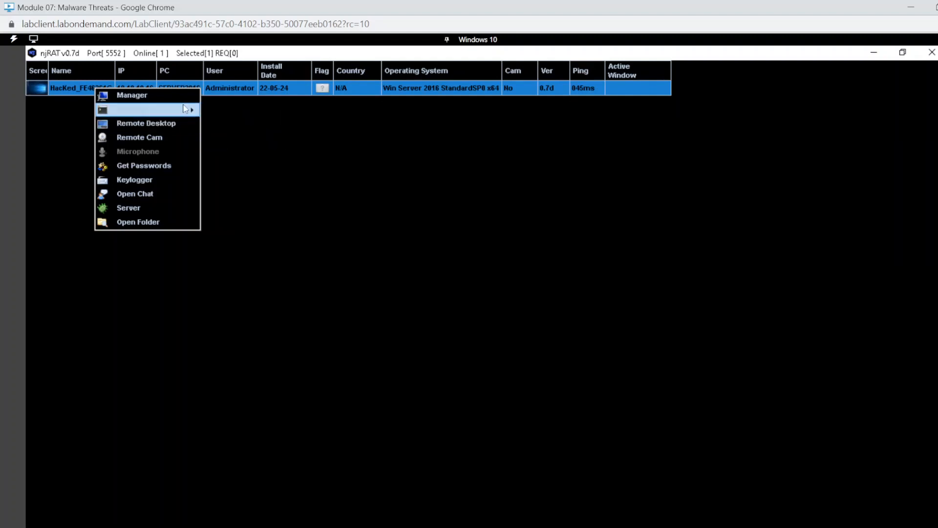
mouse_move(139, 137)
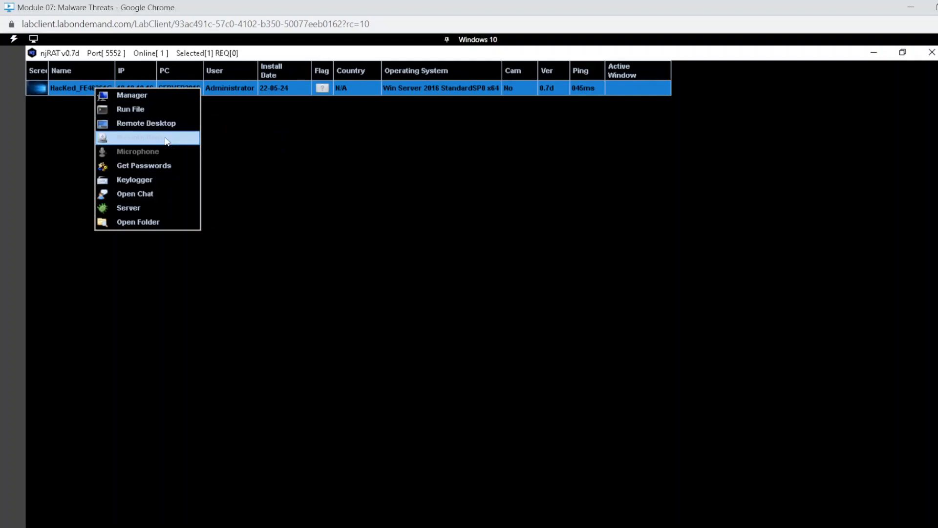
mouse_move(147, 137)
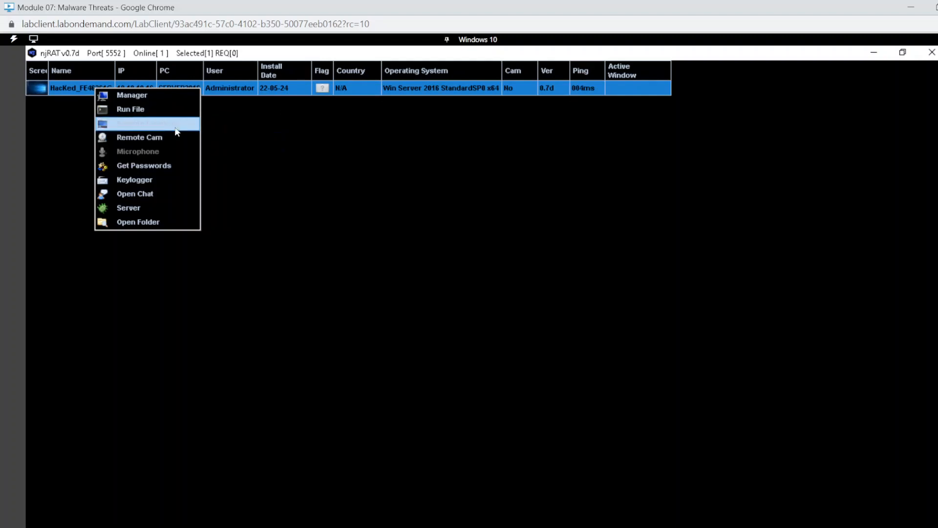
mouse_move(134, 179)
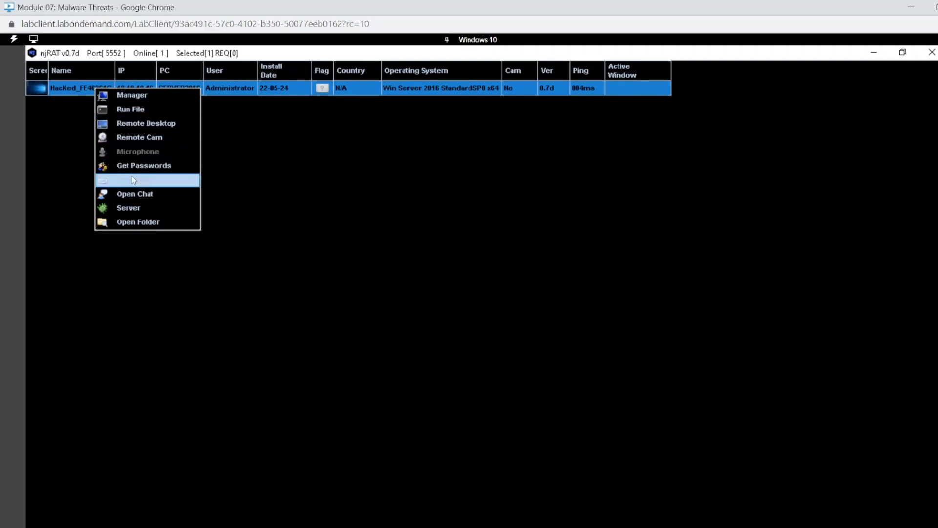
mouse_move(128, 207)
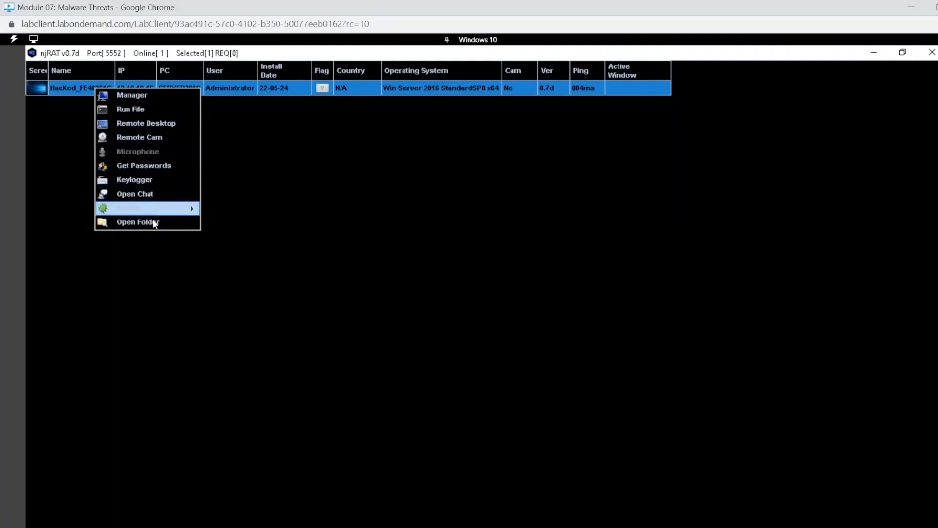